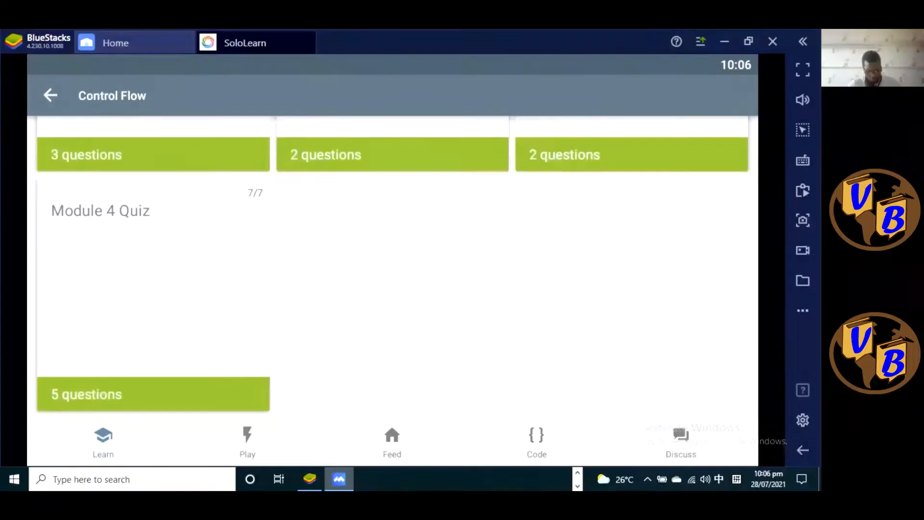
mouse_move(223, 258)
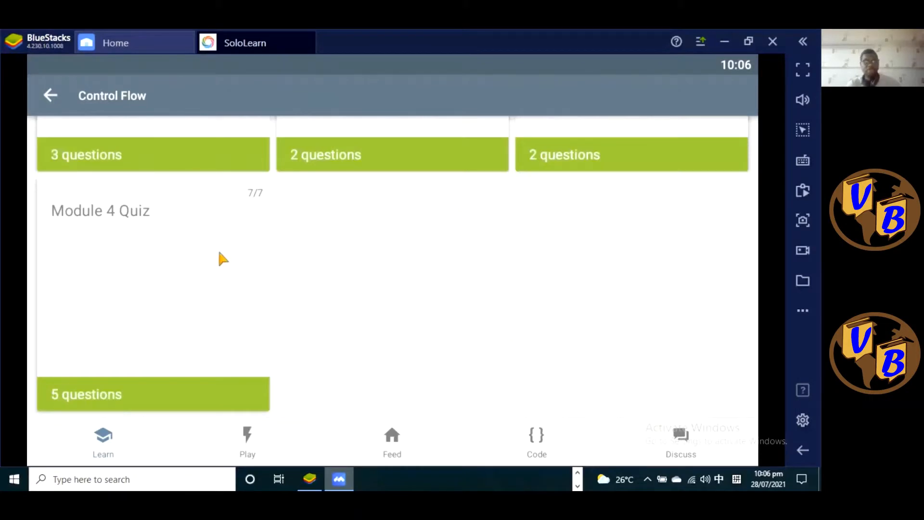
mouse_move(184, 281)
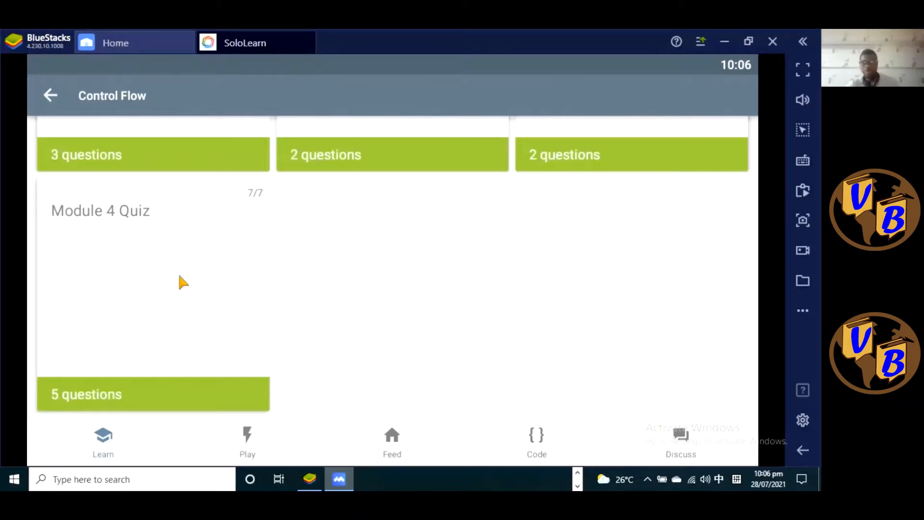
mouse_move(223, 284)
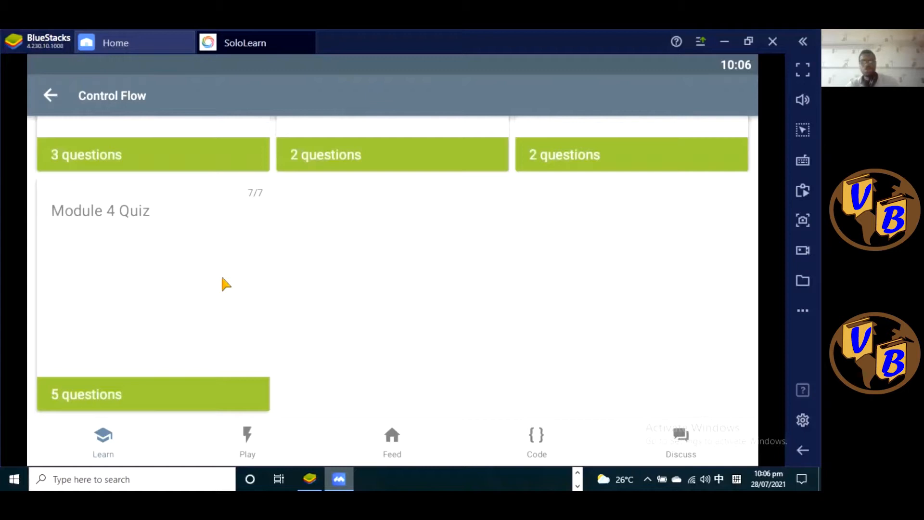
mouse_move(152, 307)
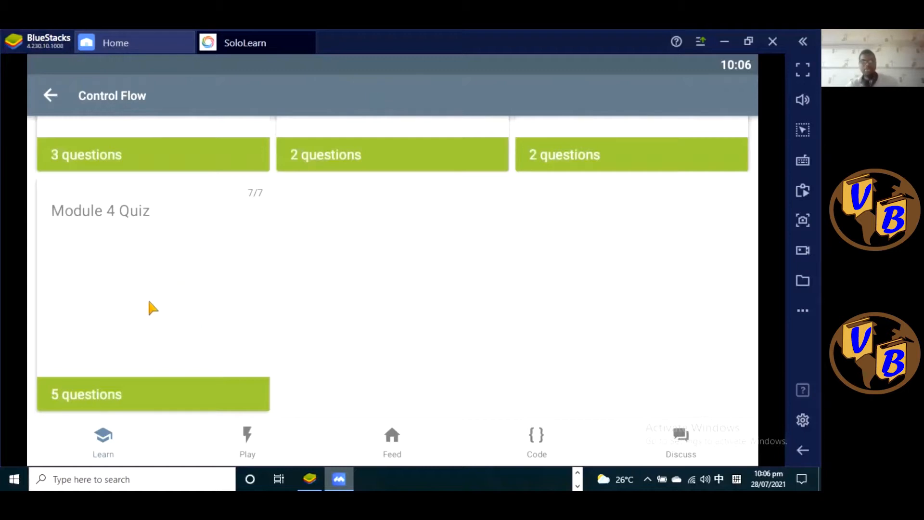
mouse_move(145, 329)
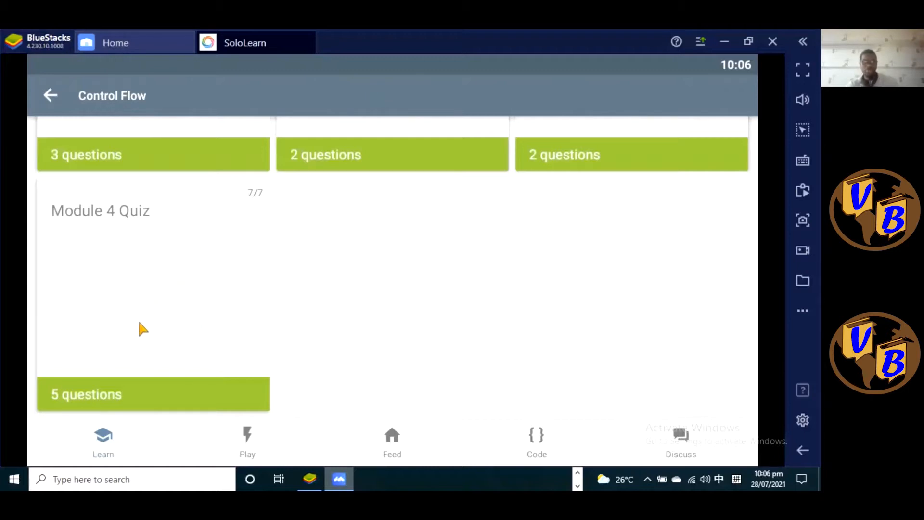
Start the Module 4 Quiz and answer 0 printed lines for the while False loop, marked Correct
click(152, 394)
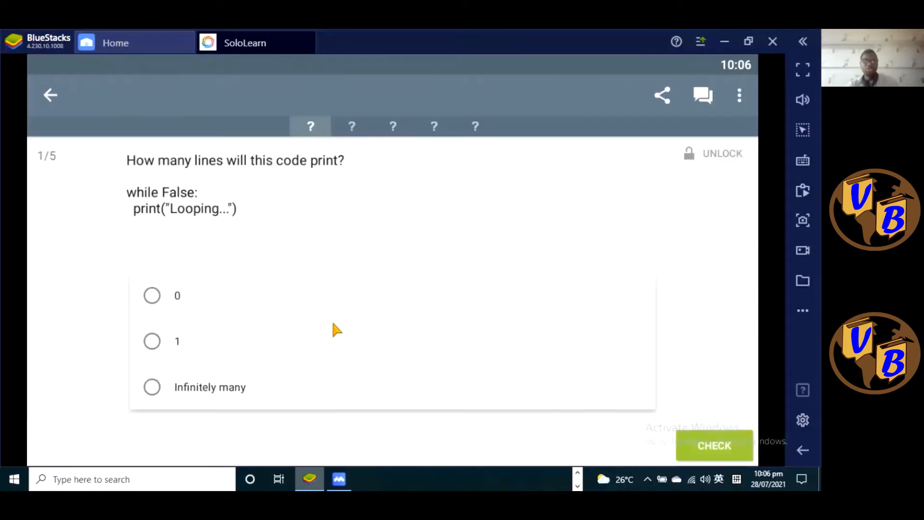
mouse_move(315, 366)
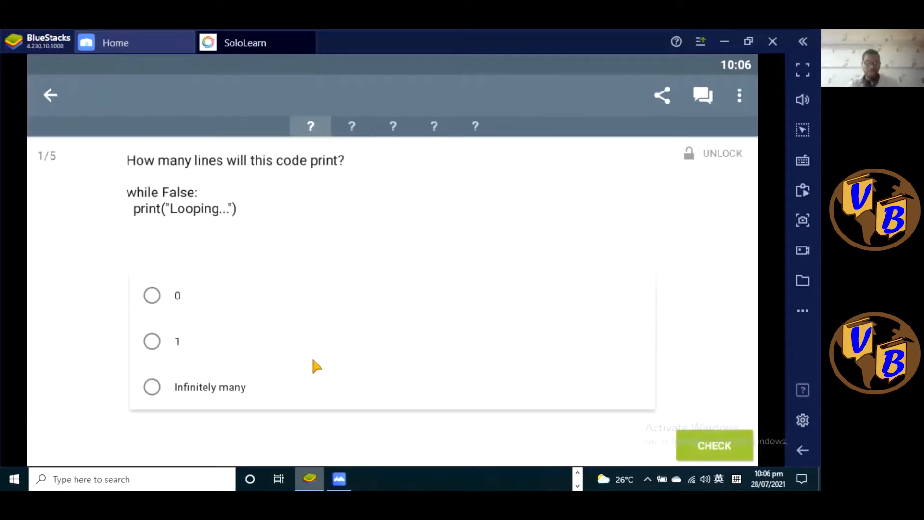
mouse_move(282, 279)
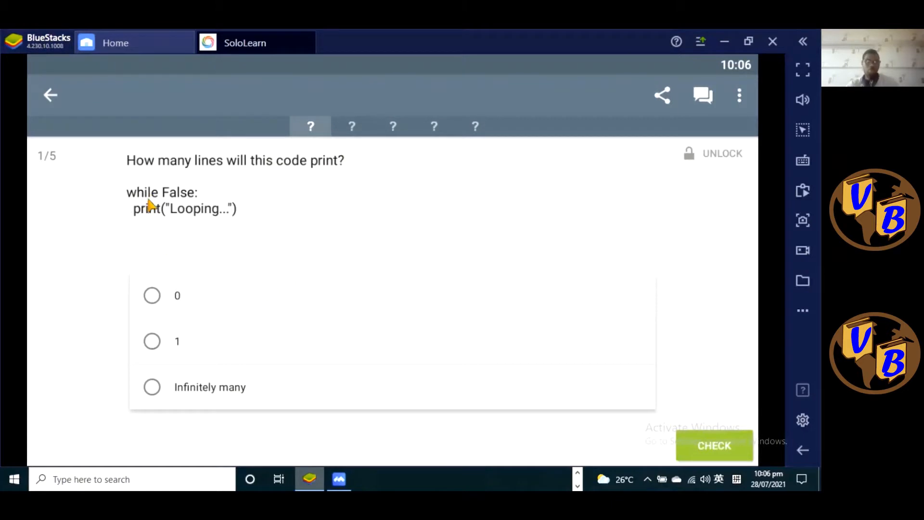
mouse_move(170, 242)
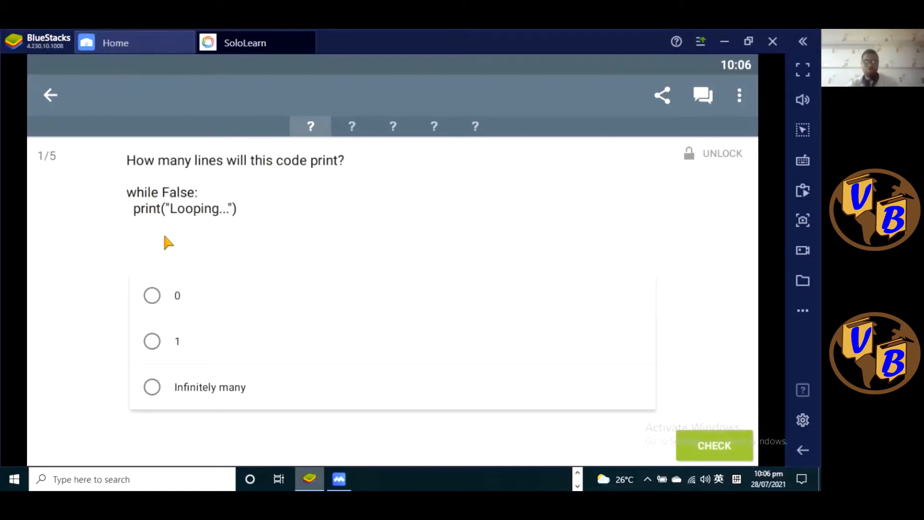
mouse_move(144, 209)
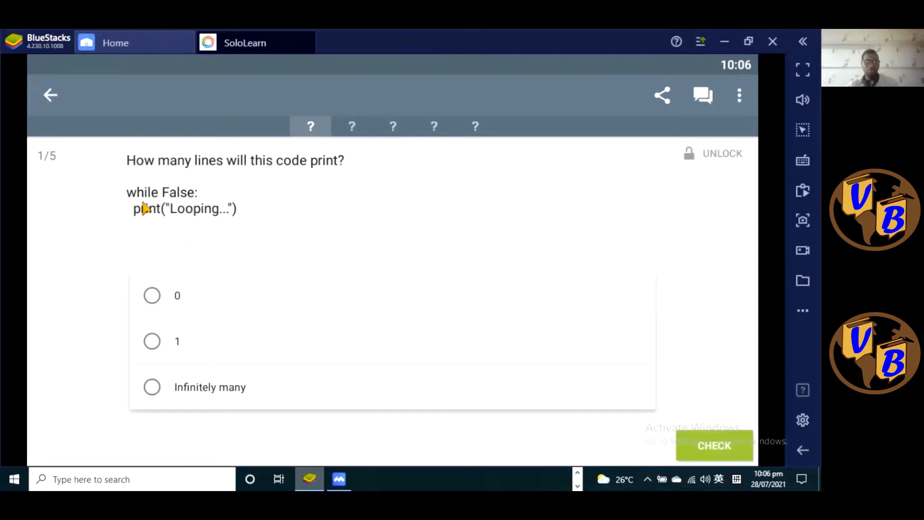
mouse_move(210, 231)
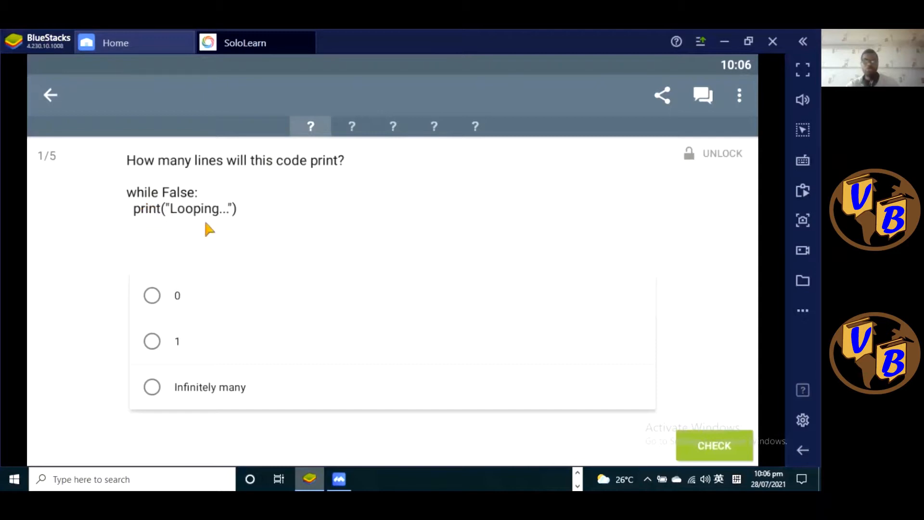
mouse_move(192, 266)
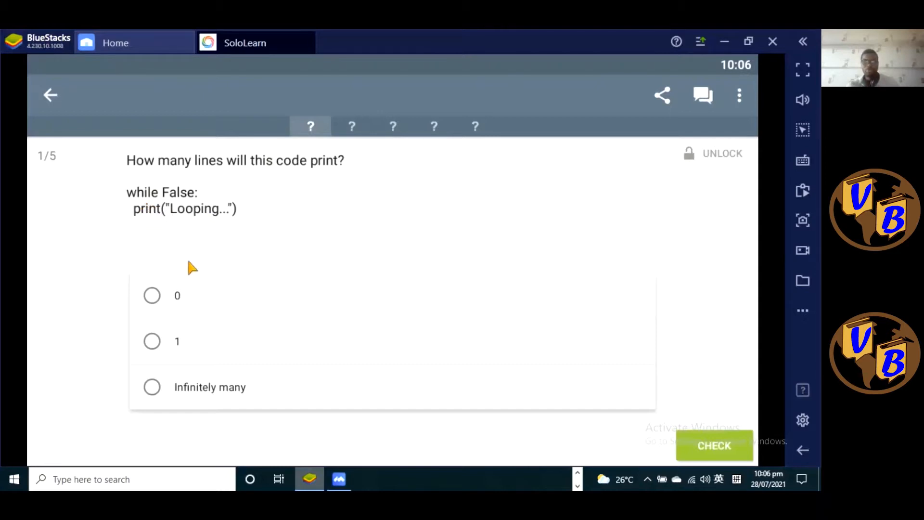
mouse_move(194, 186)
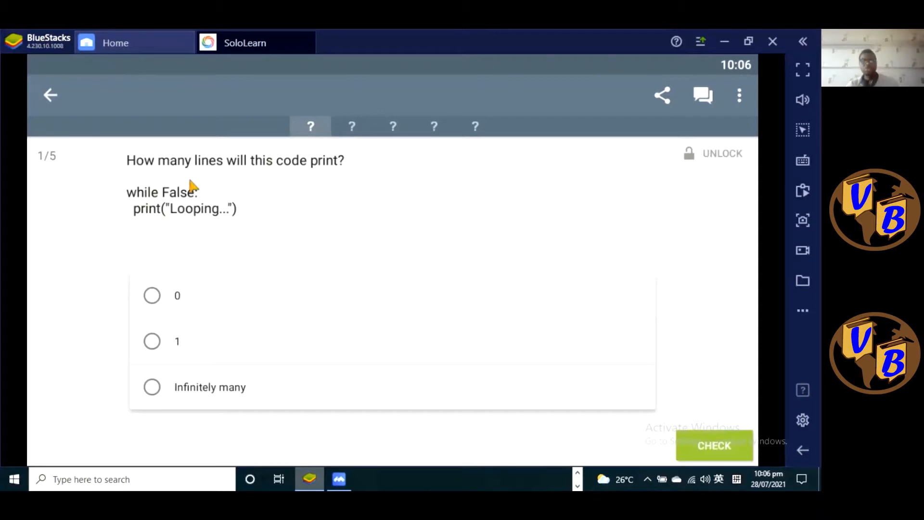
mouse_move(184, 200)
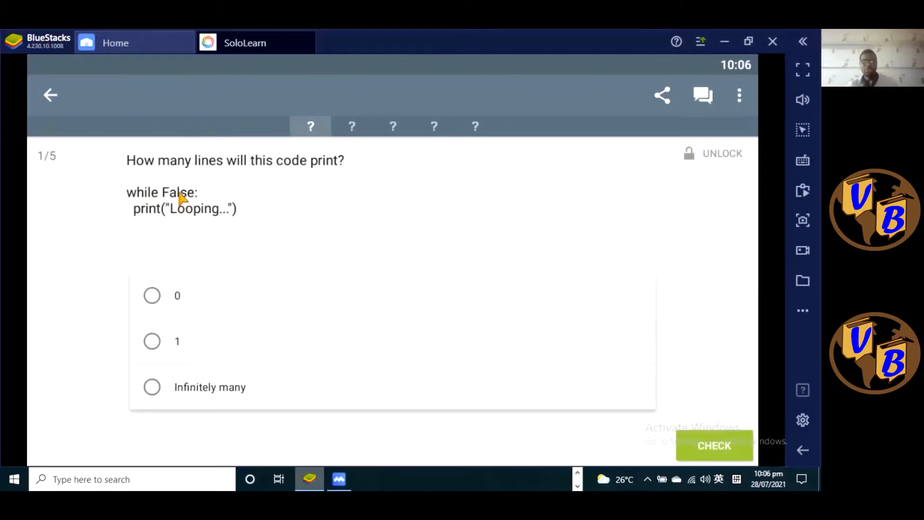
mouse_move(177, 348)
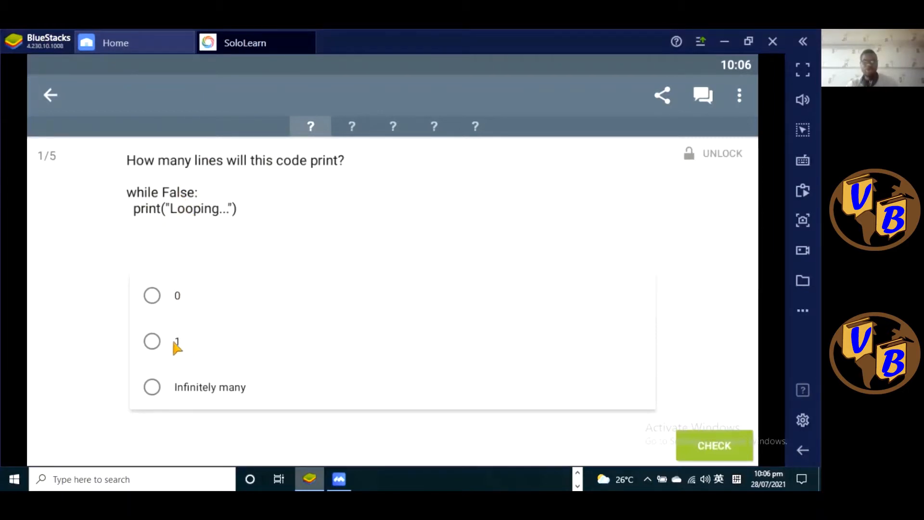
click(151, 295)
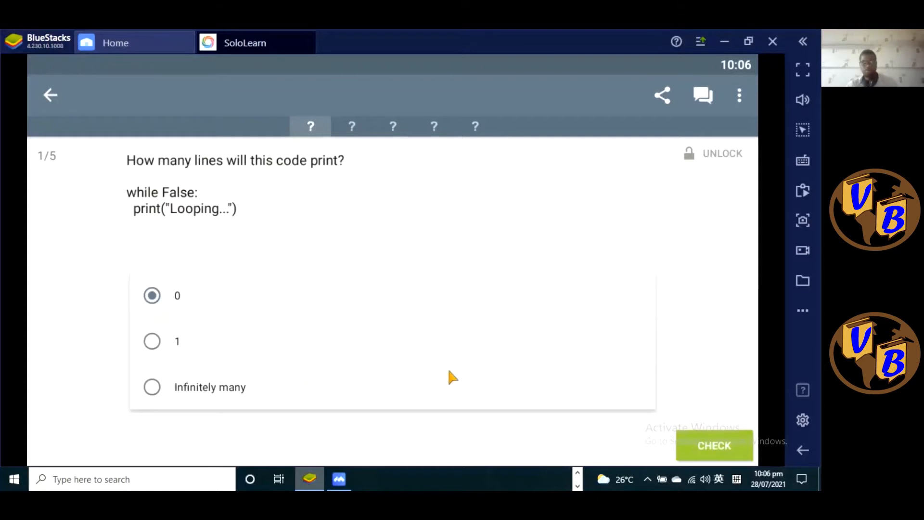
click(714, 445)
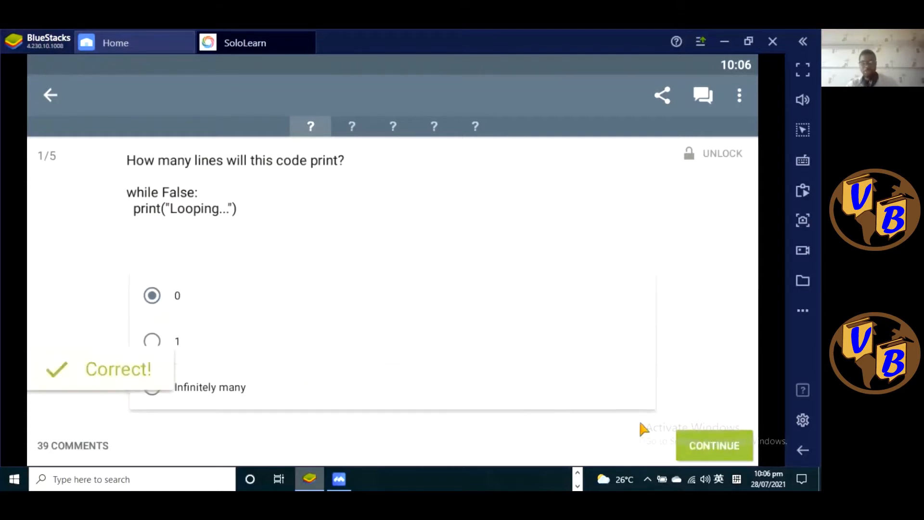
Fill question 2's blanks with 0 and break to end the infinite loop, marked Correct
click(714, 445)
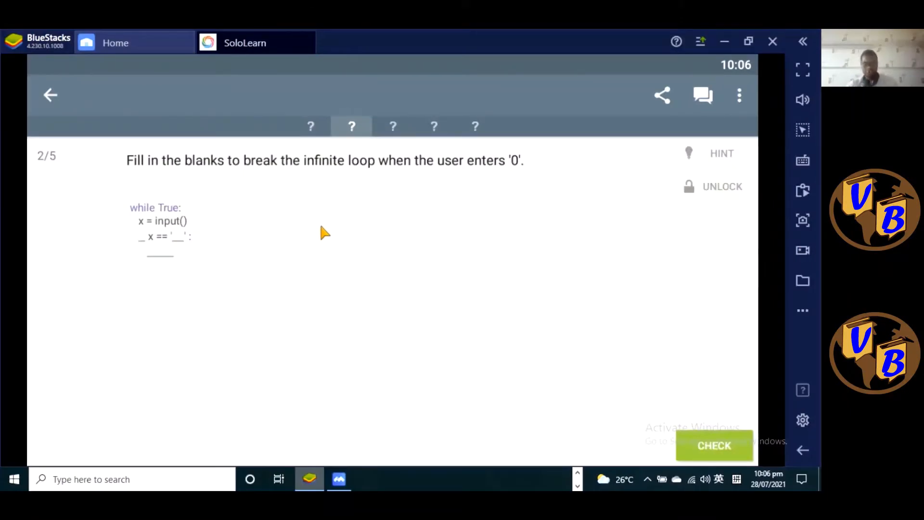
mouse_move(429, 255)
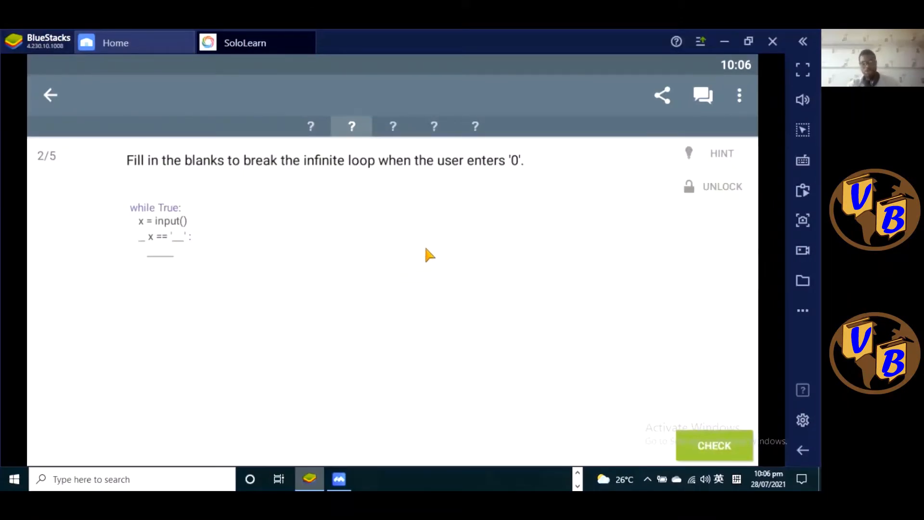
mouse_move(171, 239)
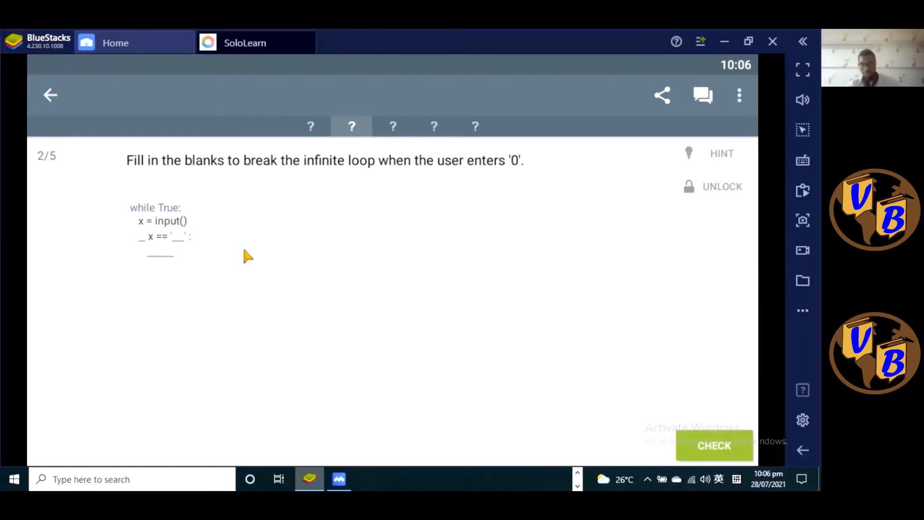
mouse_move(187, 238)
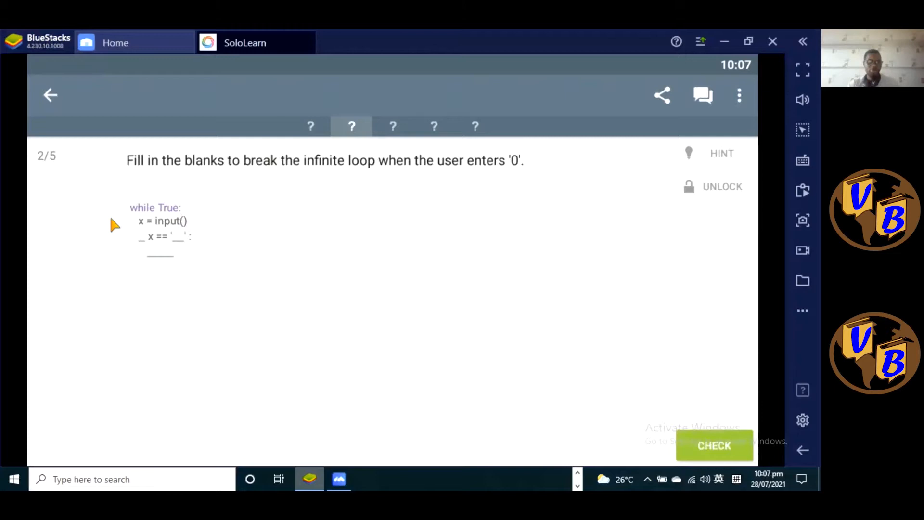
mouse_move(152, 235)
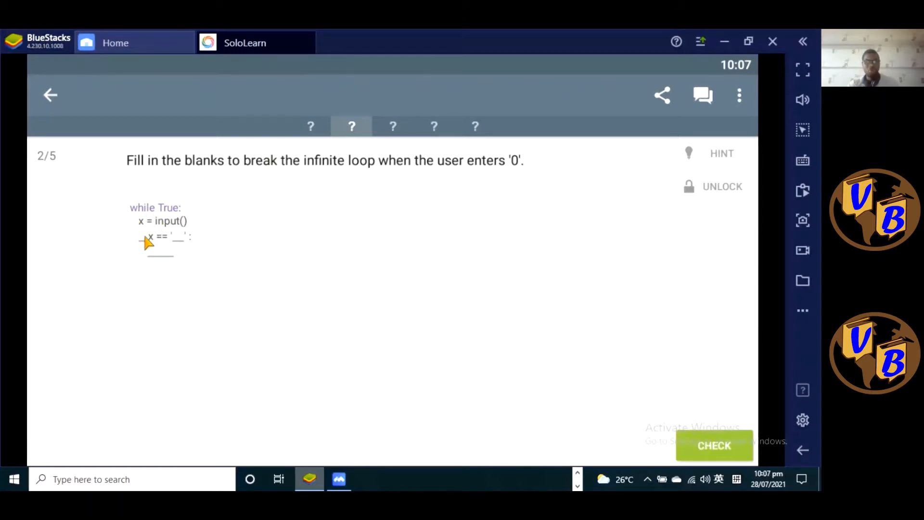
mouse_move(262, 331)
text(if)
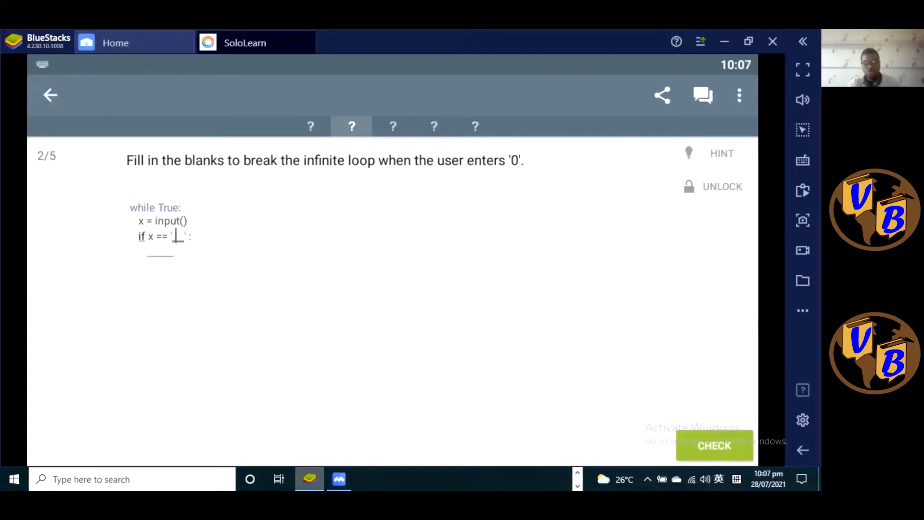
text(0)
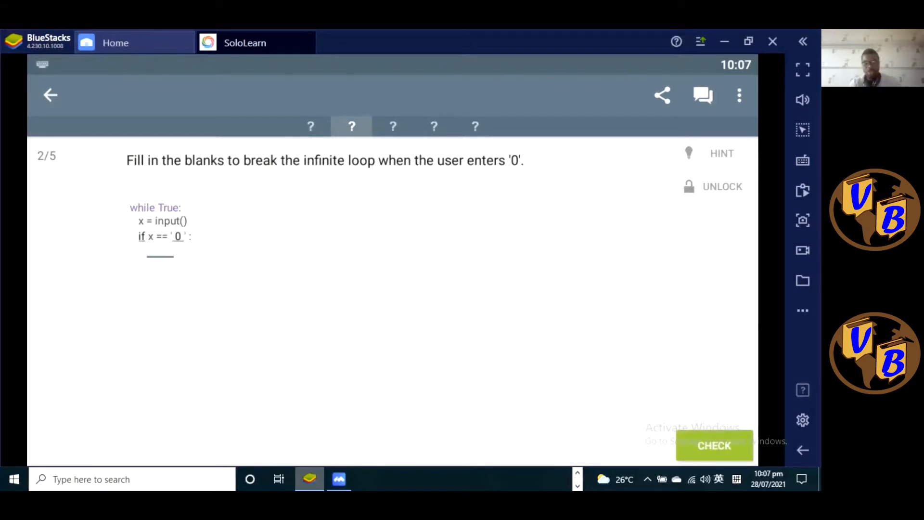
mouse_move(262, 330)
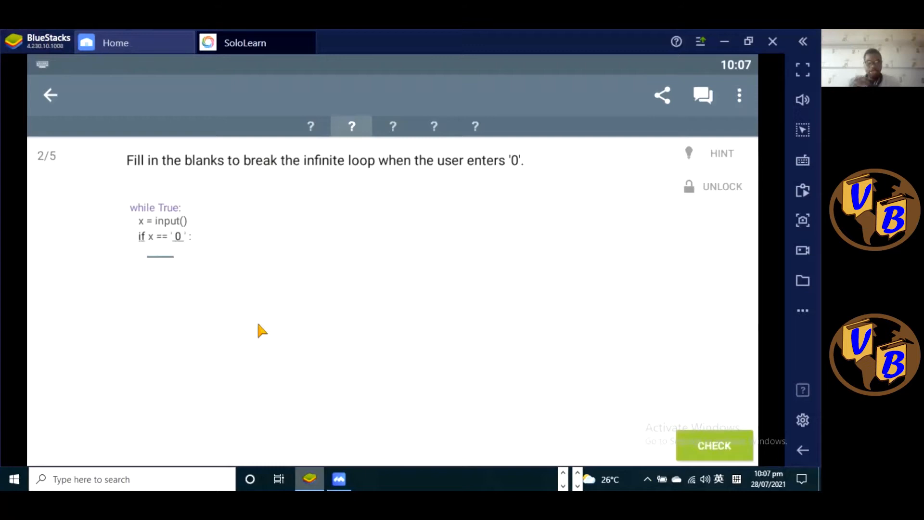
text(br)
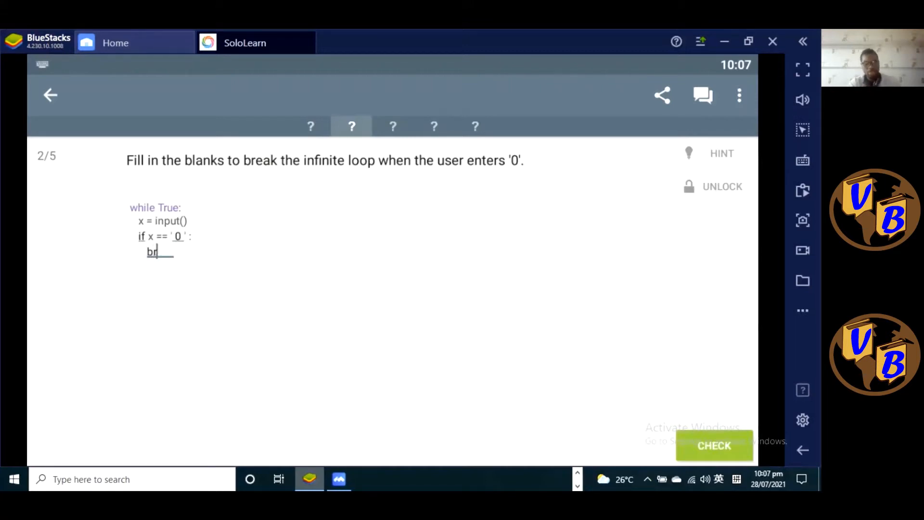
text(eak)
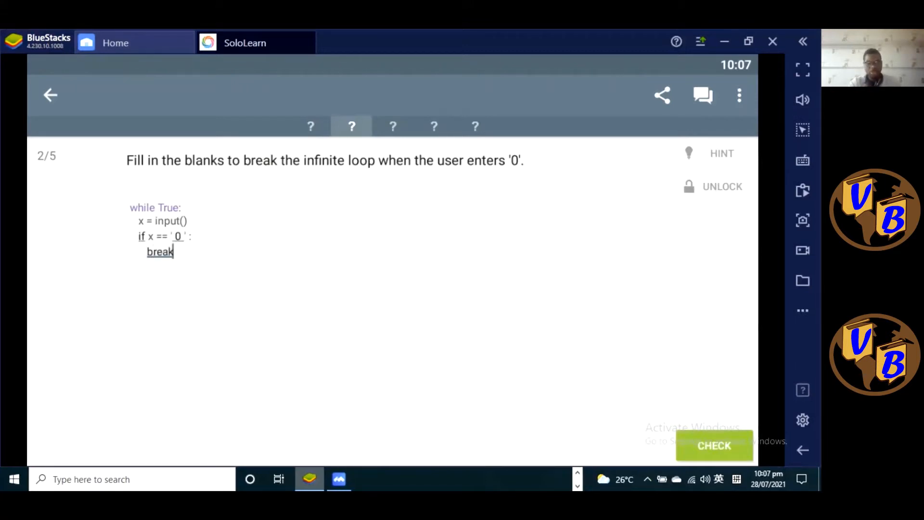
click(714, 446)
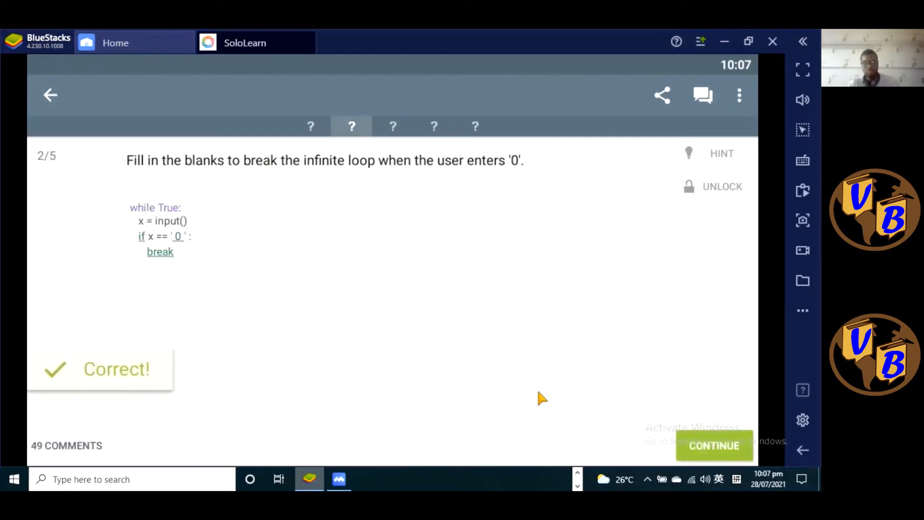
Complete question 3 with int, if, 70 and print from the word bank, marked Correct
click(714, 446)
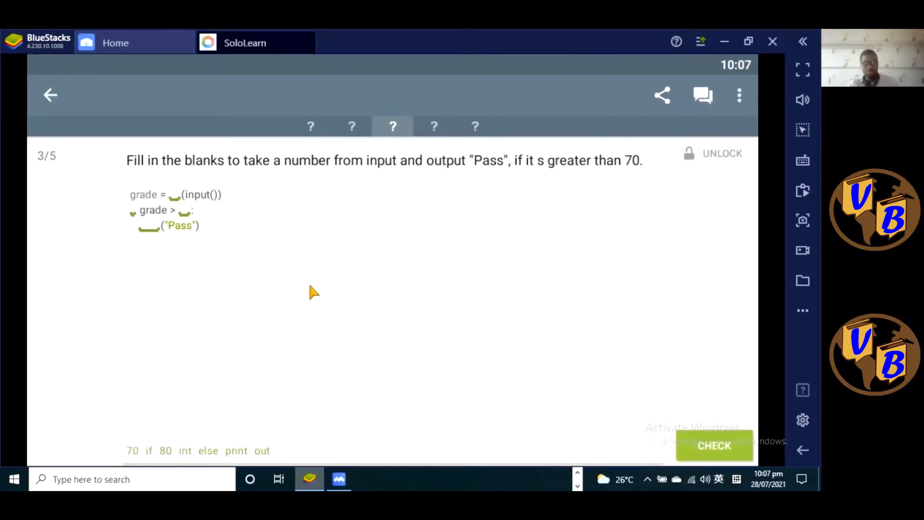
mouse_move(366, 301)
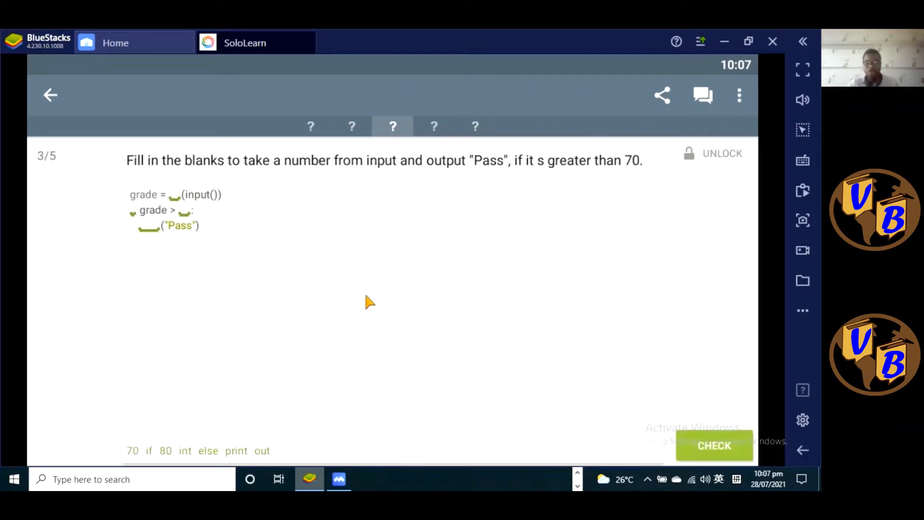
mouse_move(421, 331)
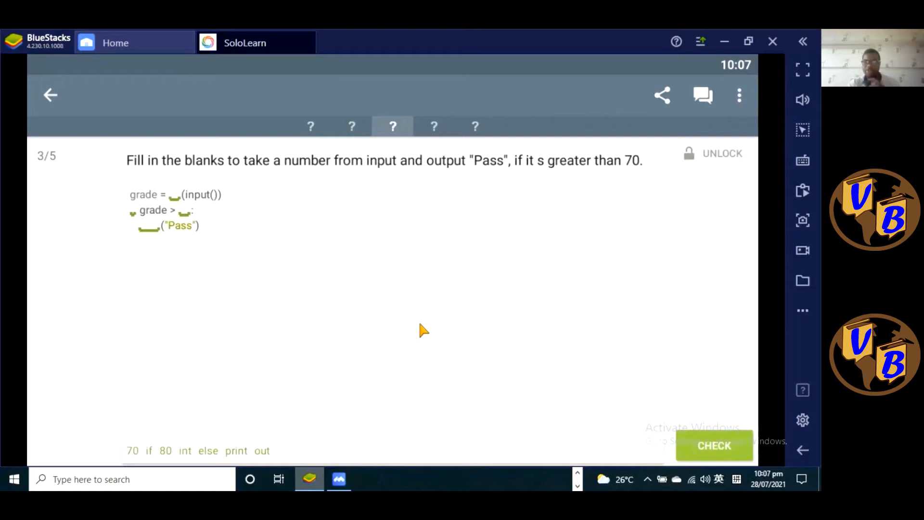
mouse_move(376, 324)
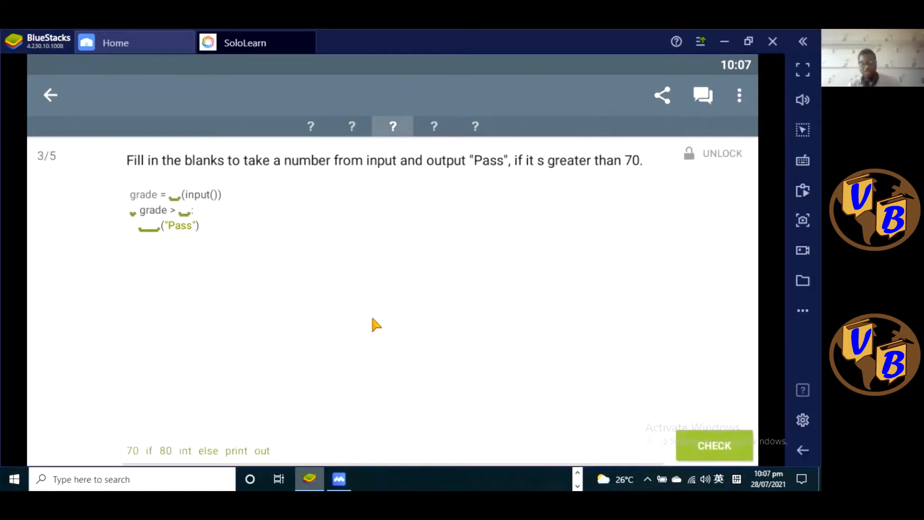
mouse_move(200, 257)
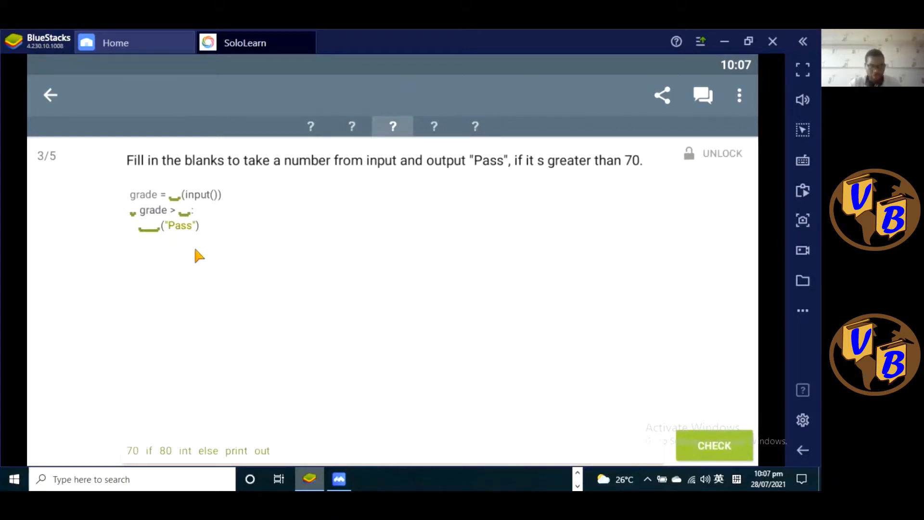
mouse_move(194, 463)
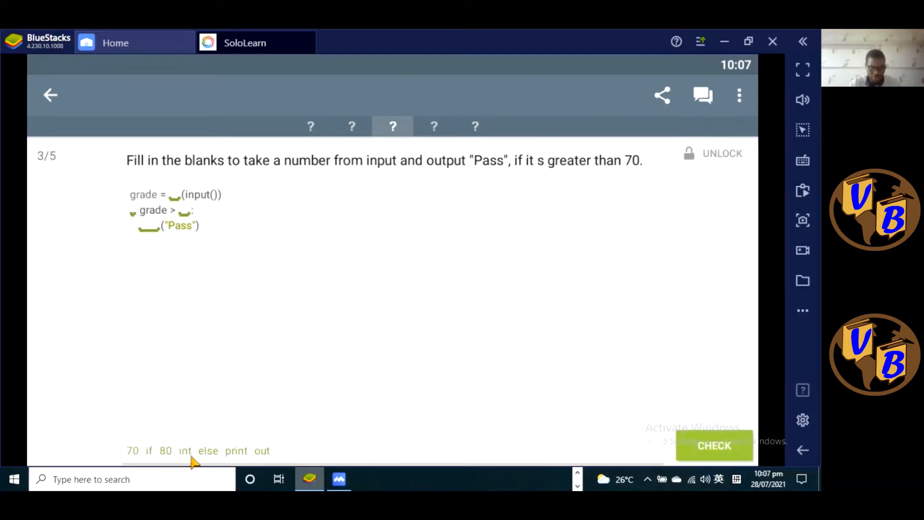
click(185, 451)
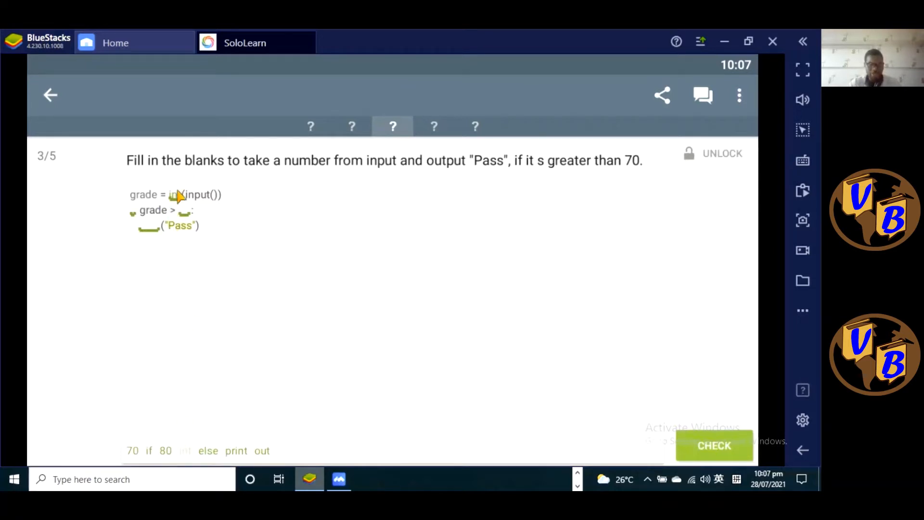
mouse_move(164, 472)
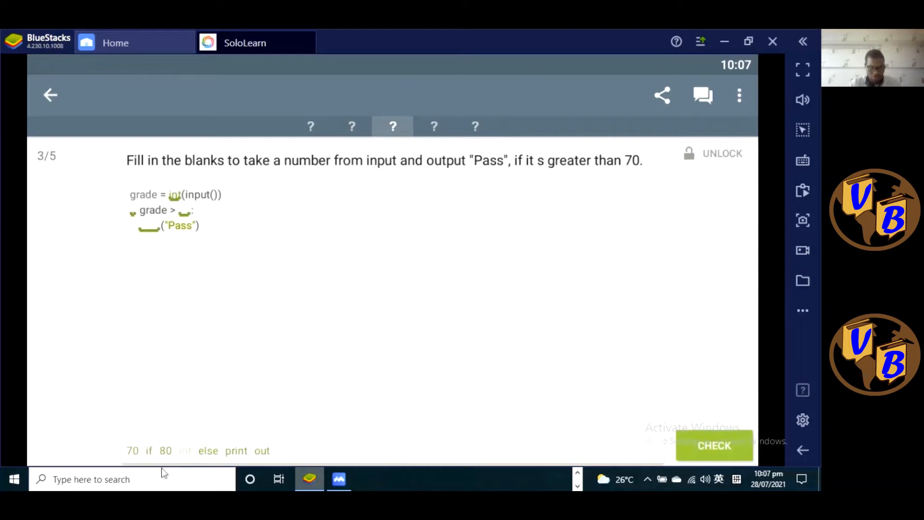
click(149, 451)
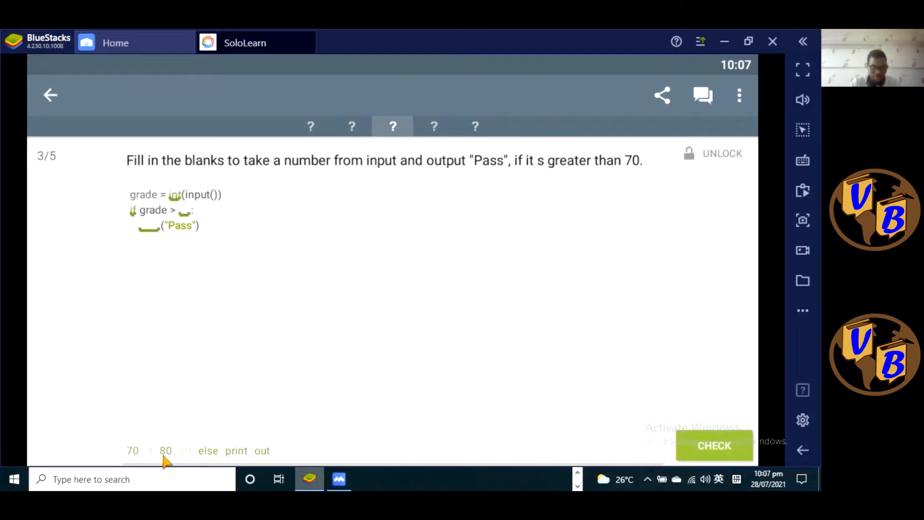
mouse_move(140, 457)
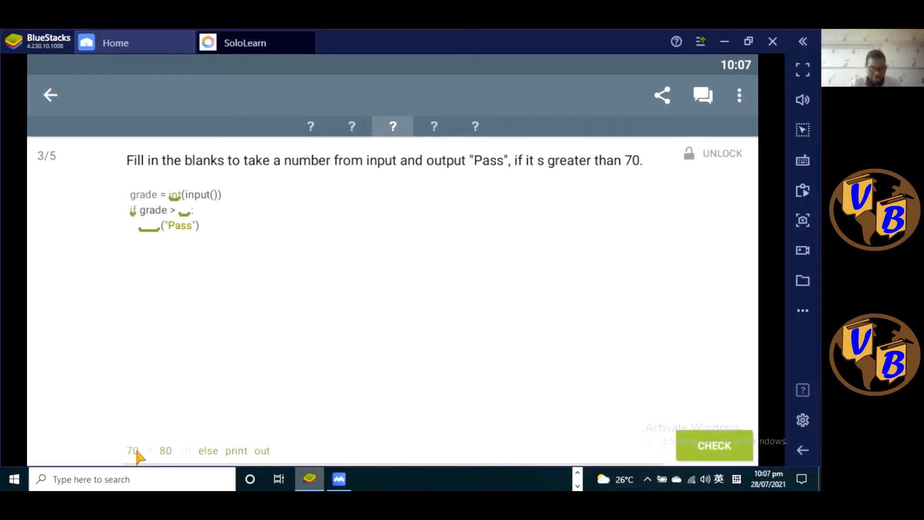
click(131, 452)
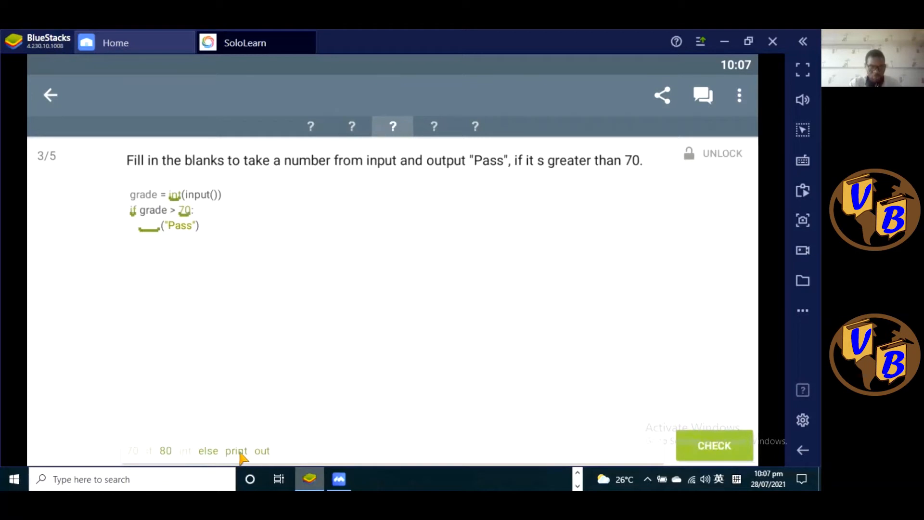
click(236, 451)
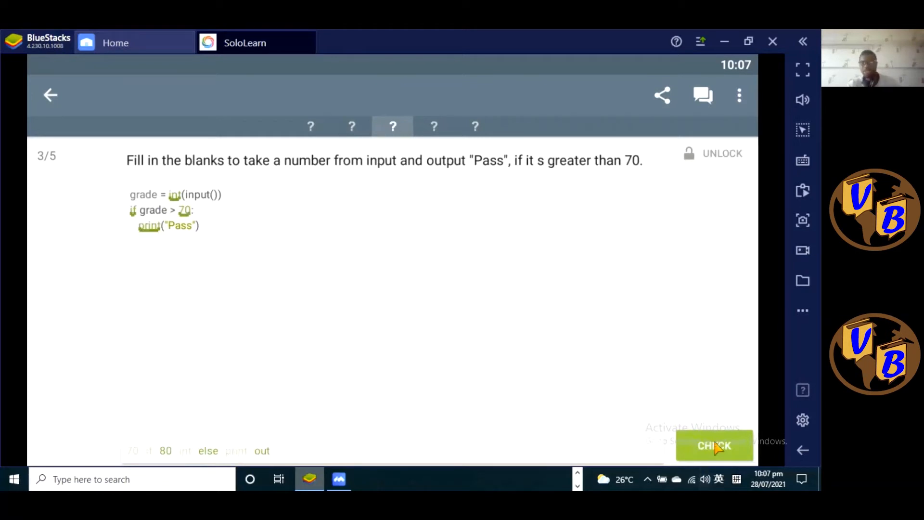
click(714, 445)
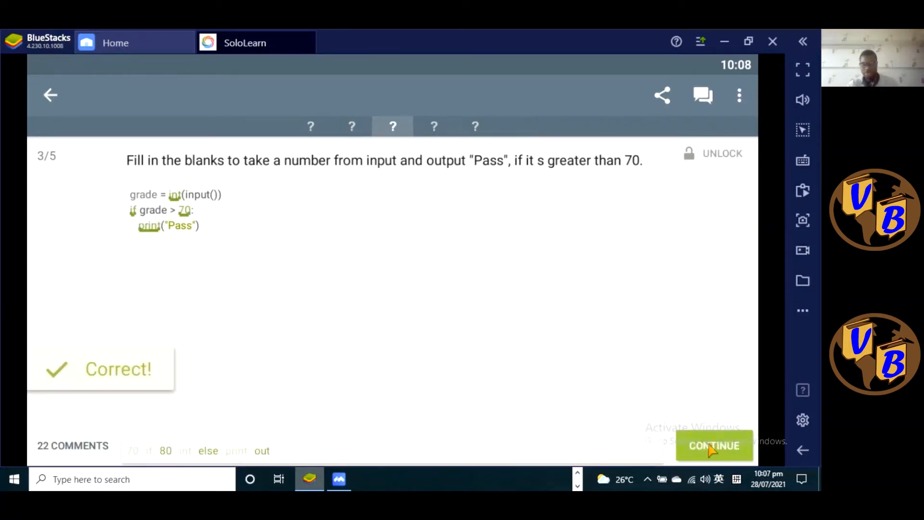
Answer question 4's while-loop output with 6, marked Correct
click(714, 445)
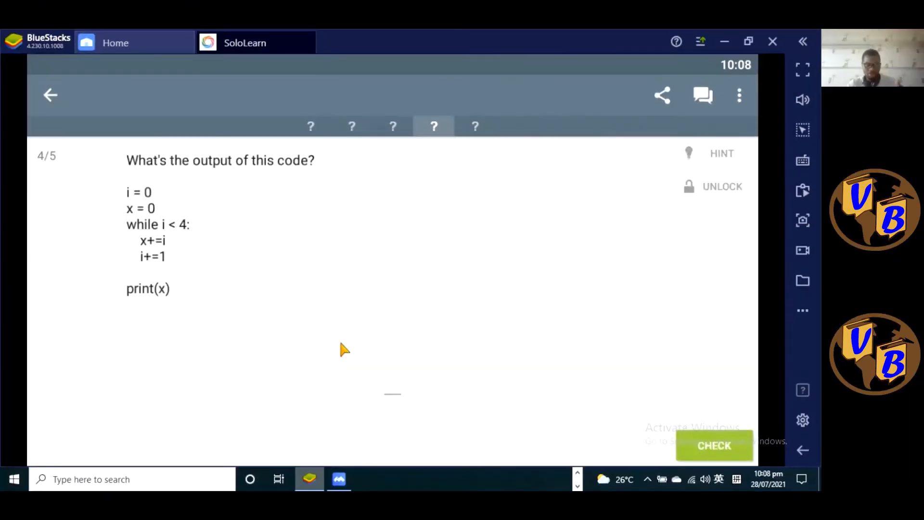
mouse_move(284, 240)
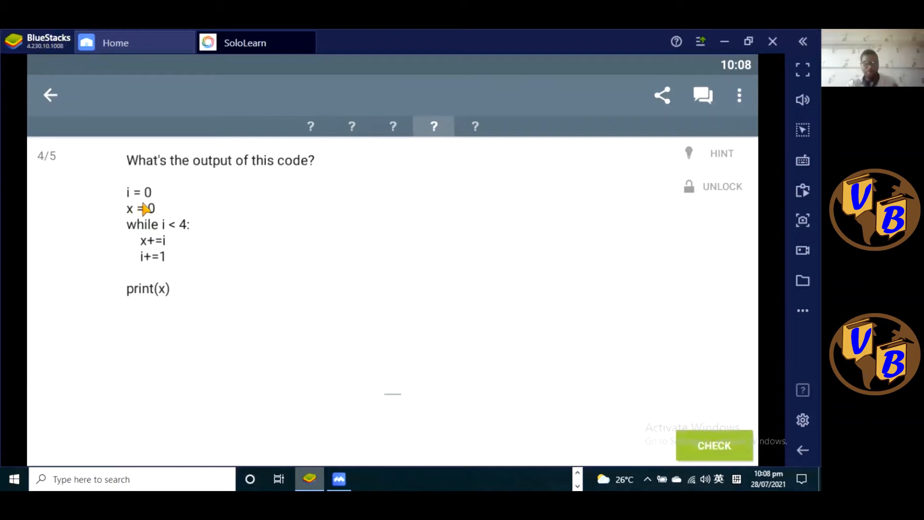
mouse_move(147, 213)
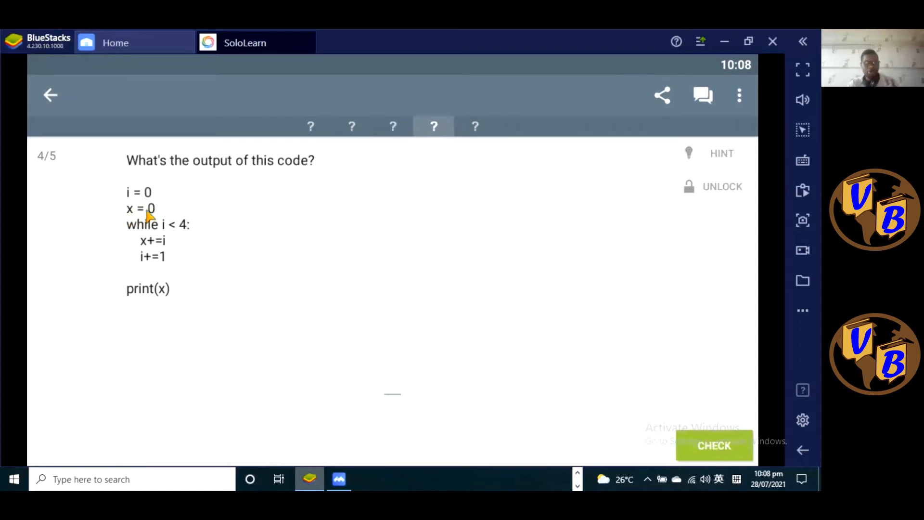
mouse_move(183, 249)
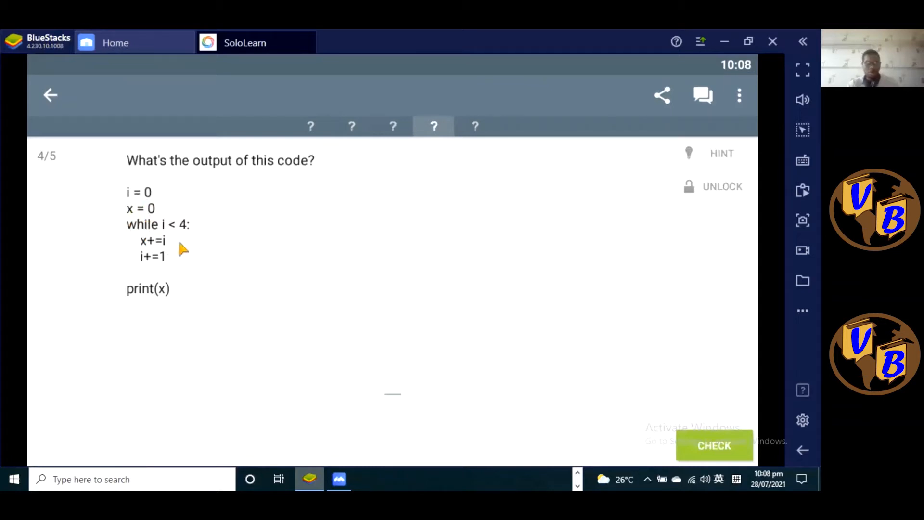
mouse_move(122, 196)
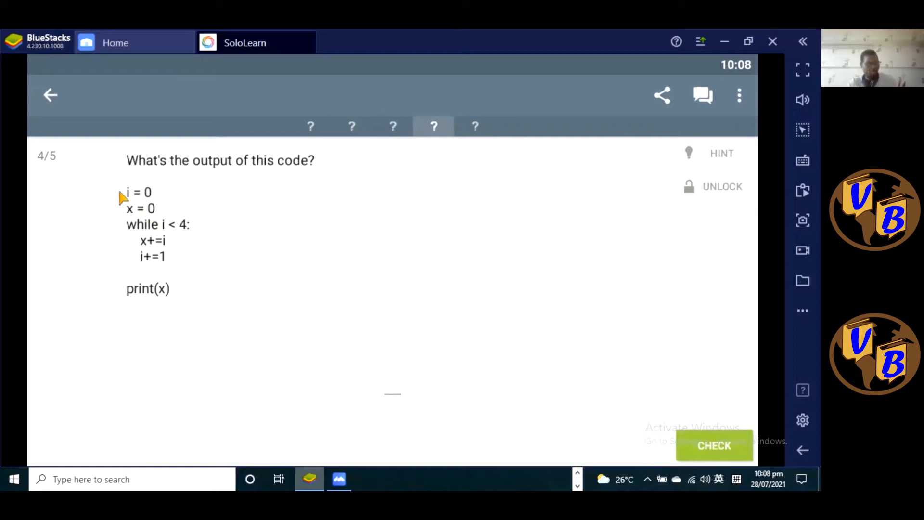
mouse_move(164, 233)
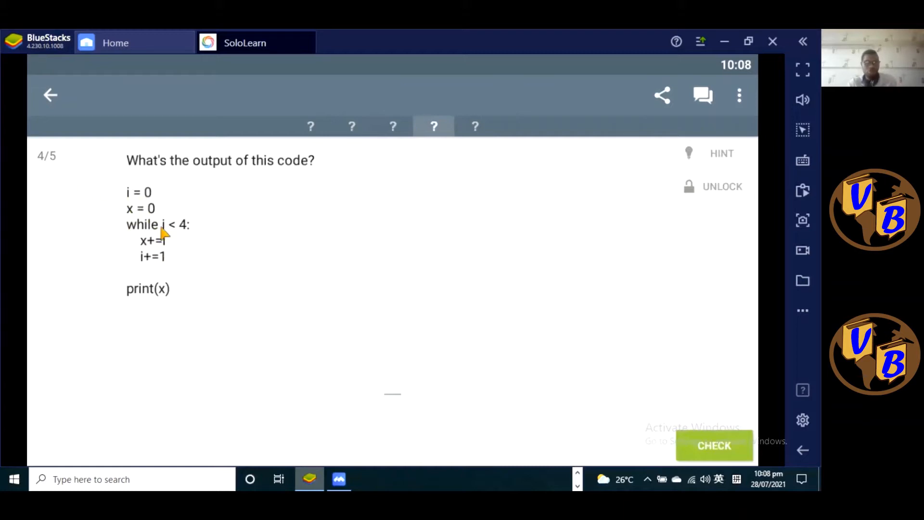
mouse_move(136, 269)
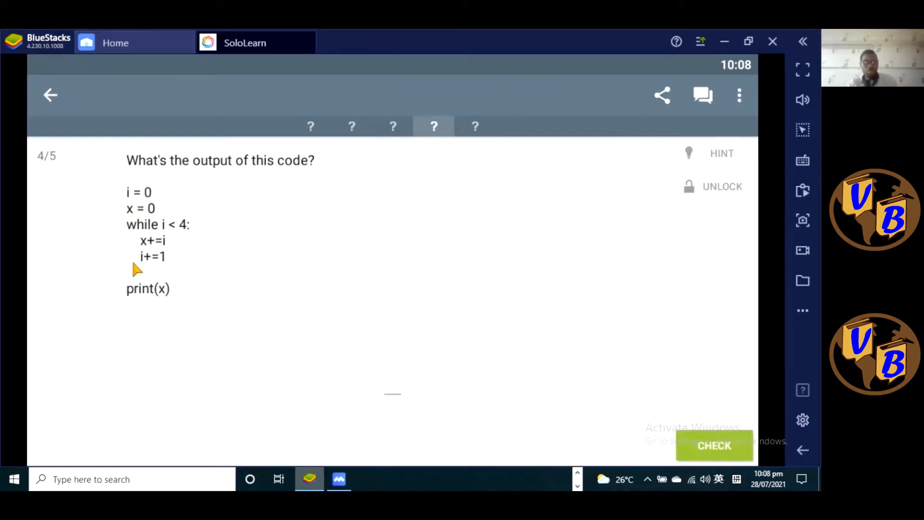
mouse_move(189, 254)
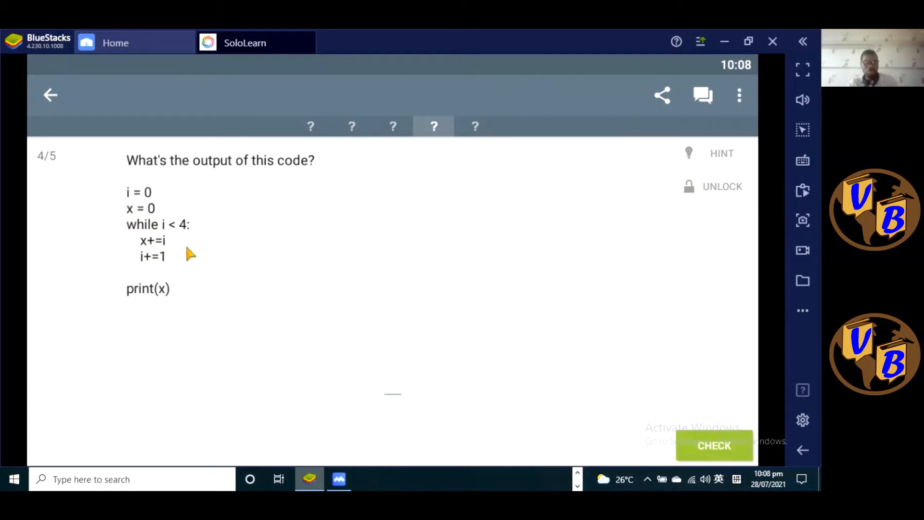
mouse_move(151, 275)
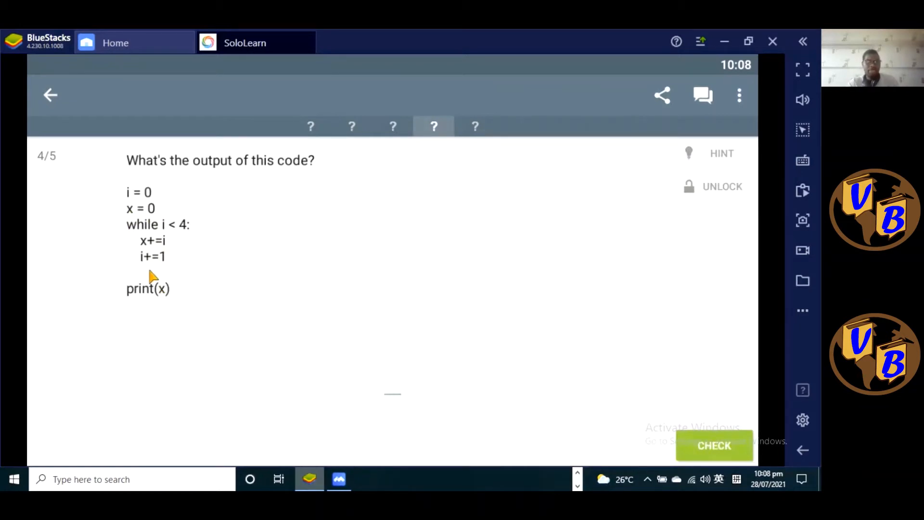
mouse_move(223, 287)
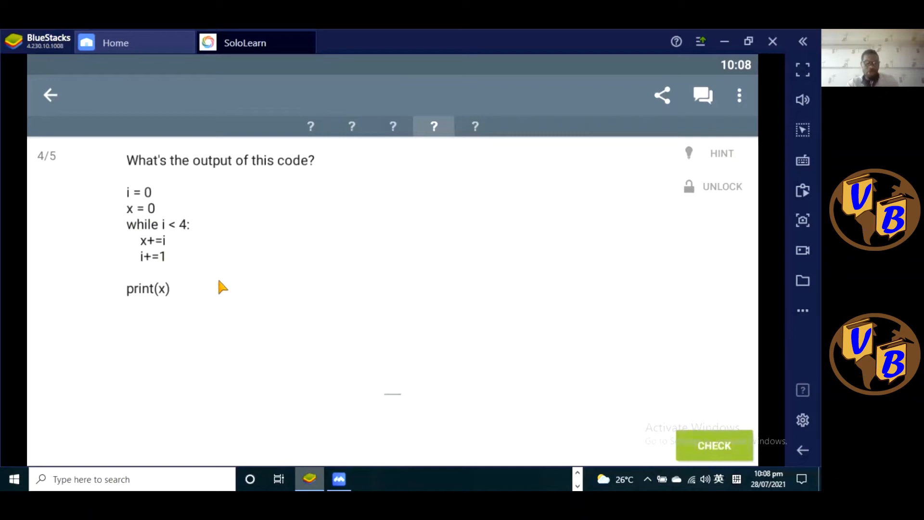
mouse_move(168, 233)
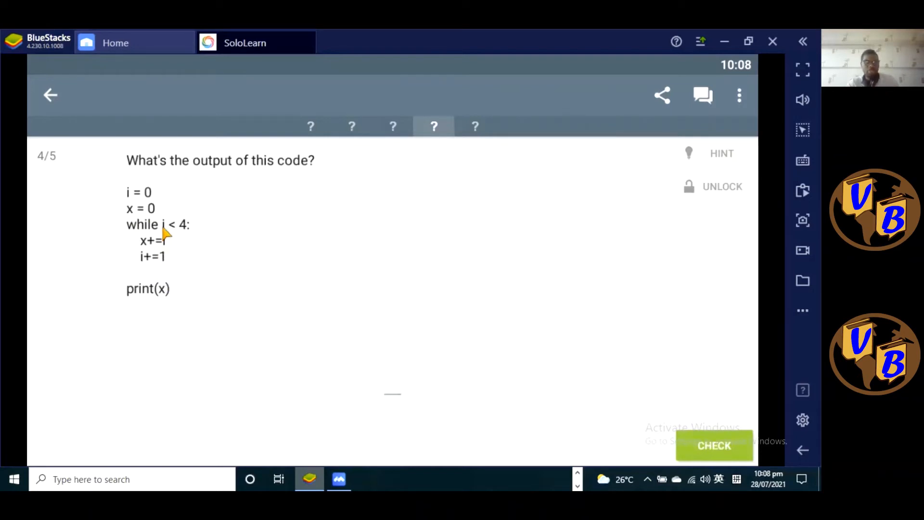
mouse_move(205, 271)
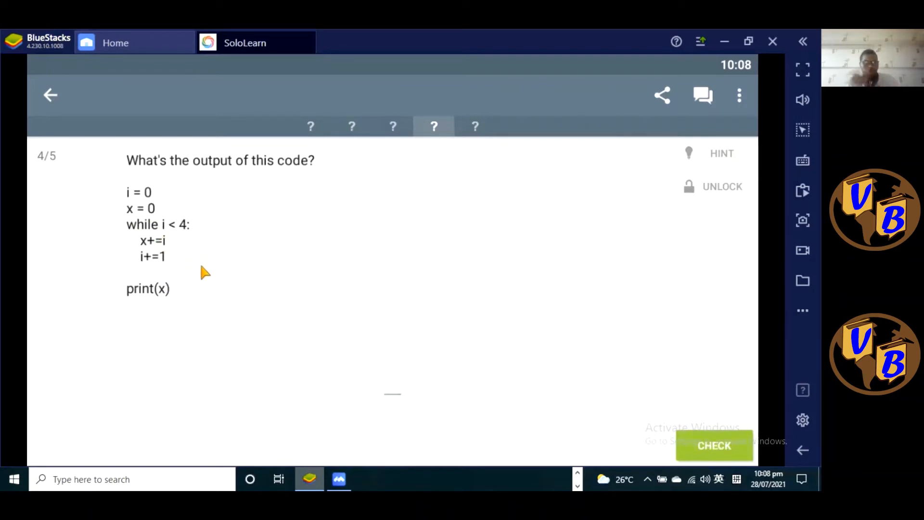
mouse_move(205, 264)
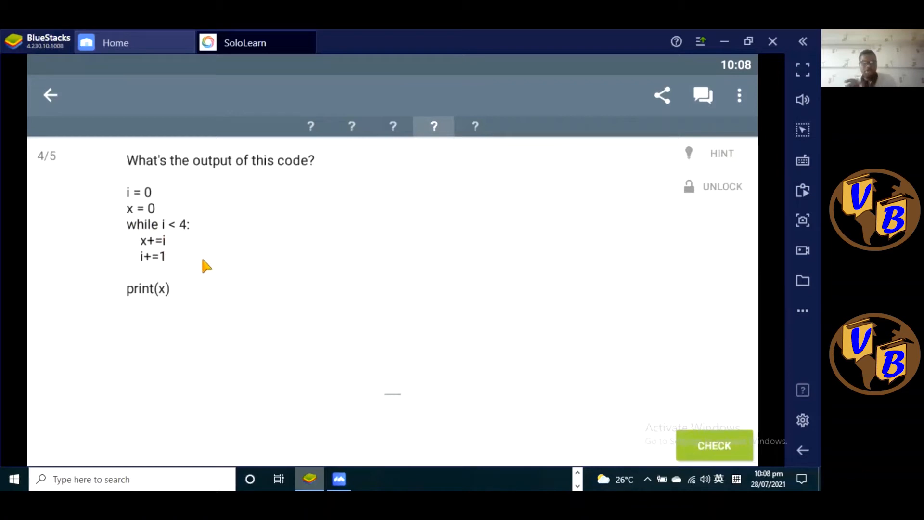
mouse_move(206, 258)
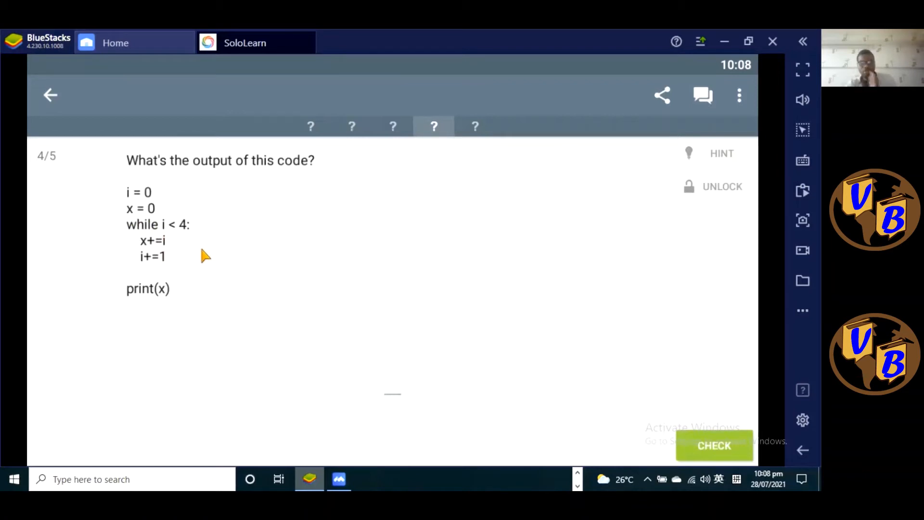
mouse_move(167, 234)
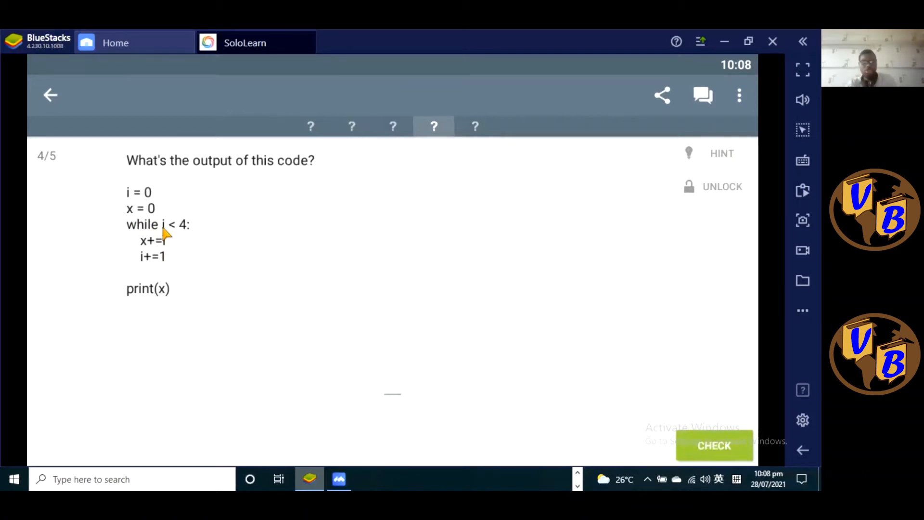
mouse_move(146, 267)
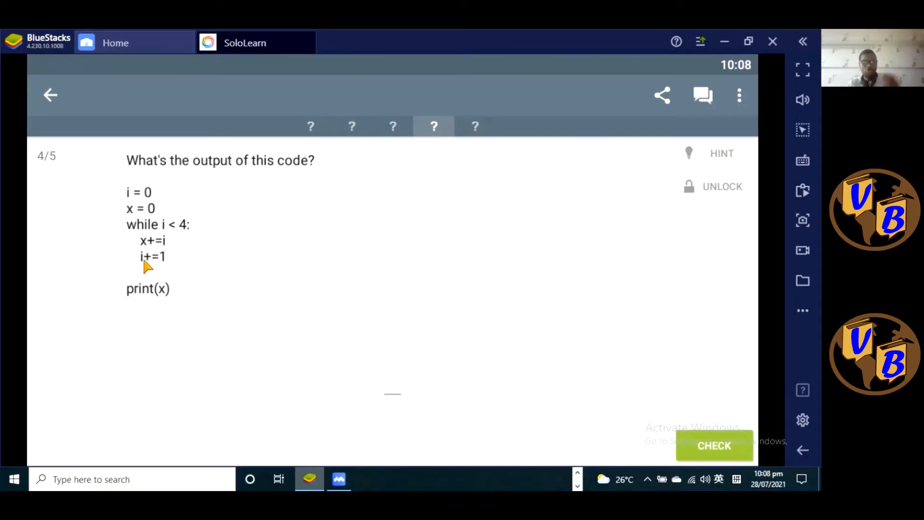
mouse_move(177, 282)
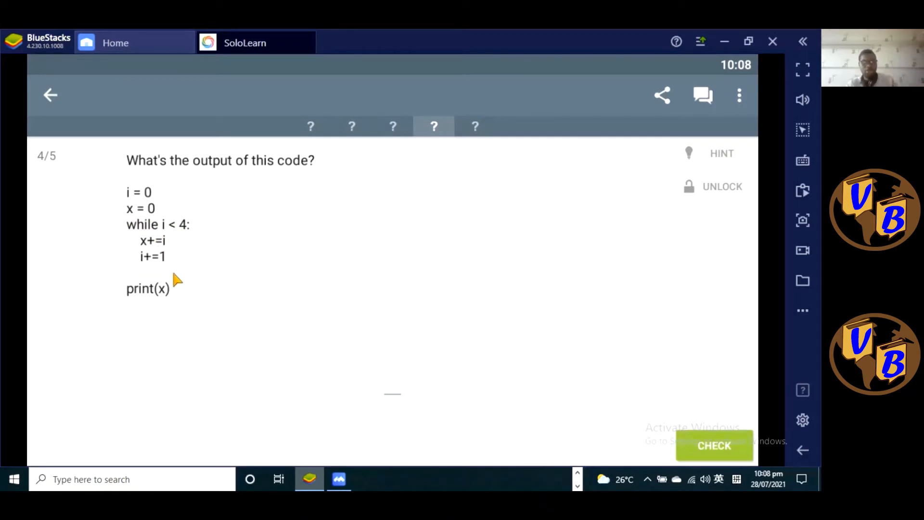
mouse_move(140, 253)
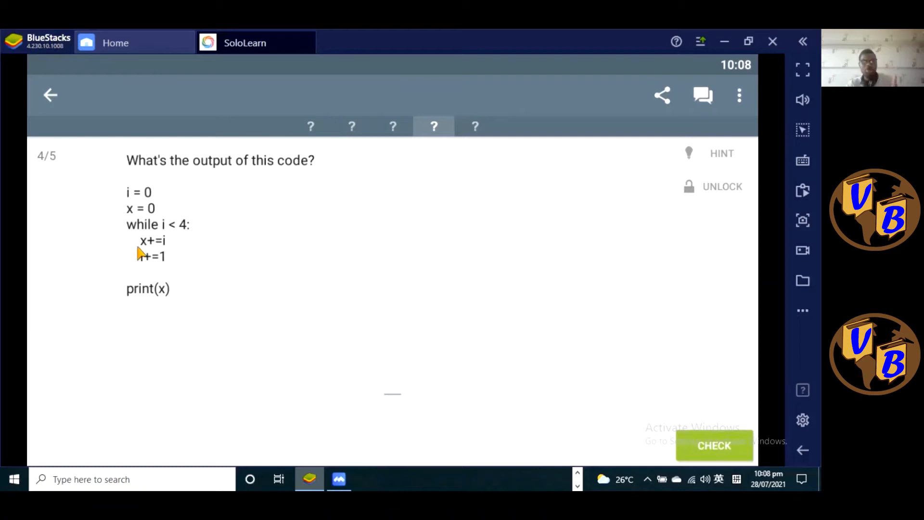
mouse_move(160, 263)
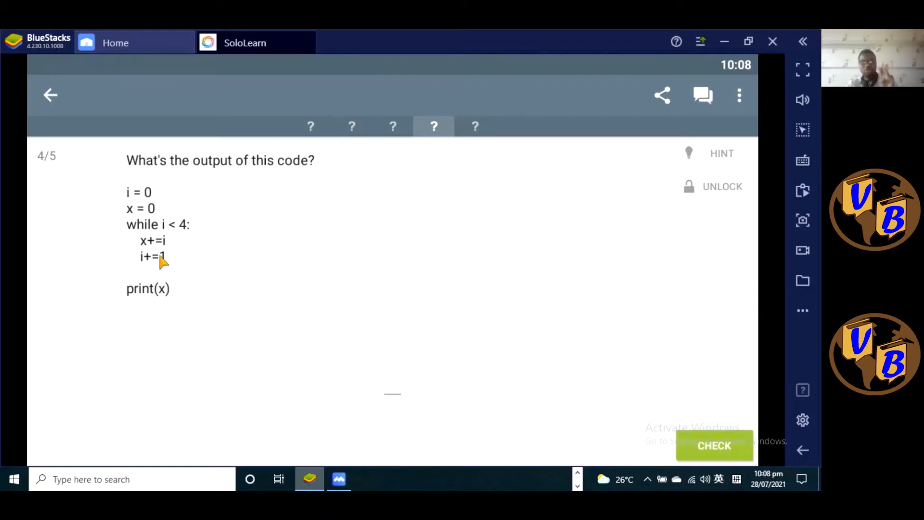
mouse_move(168, 265)
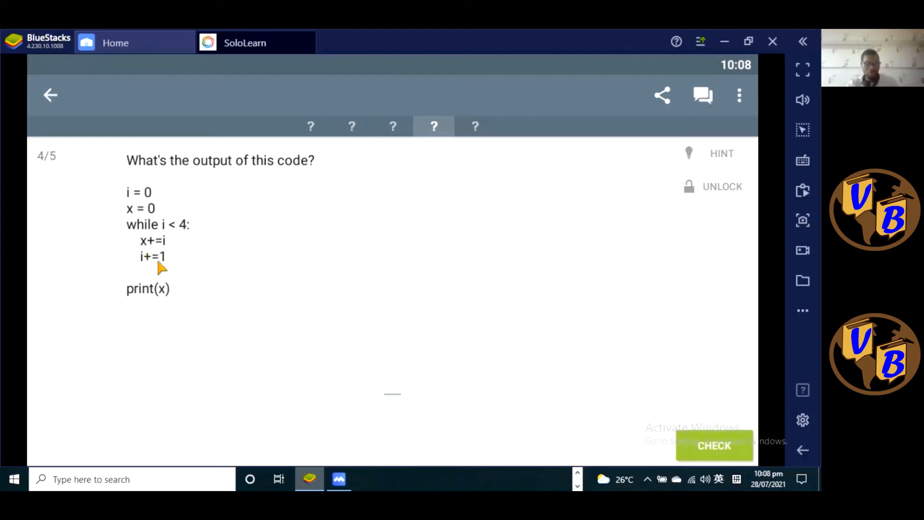
mouse_move(156, 259)
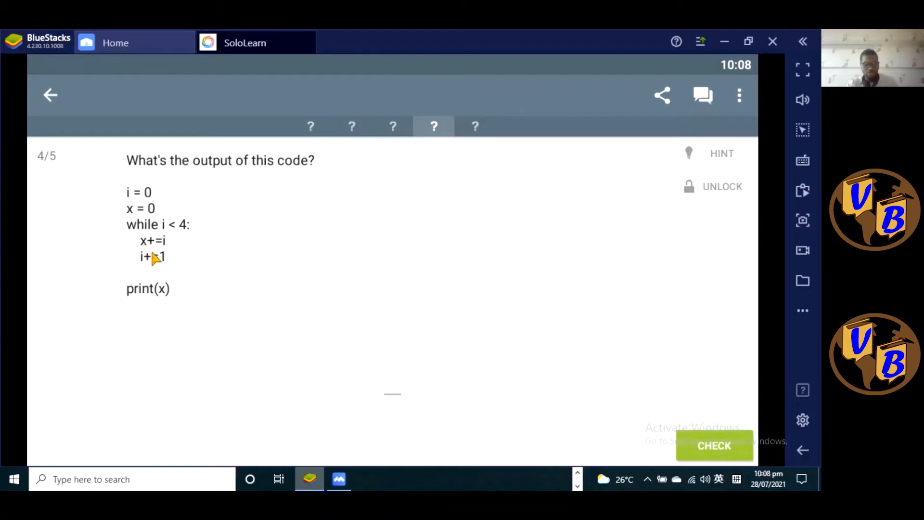
mouse_move(168, 260)
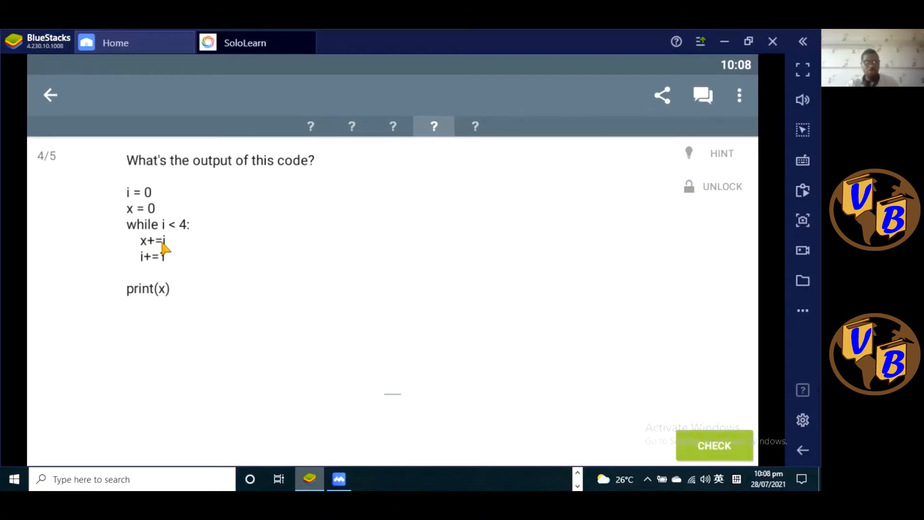
mouse_move(149, 265)
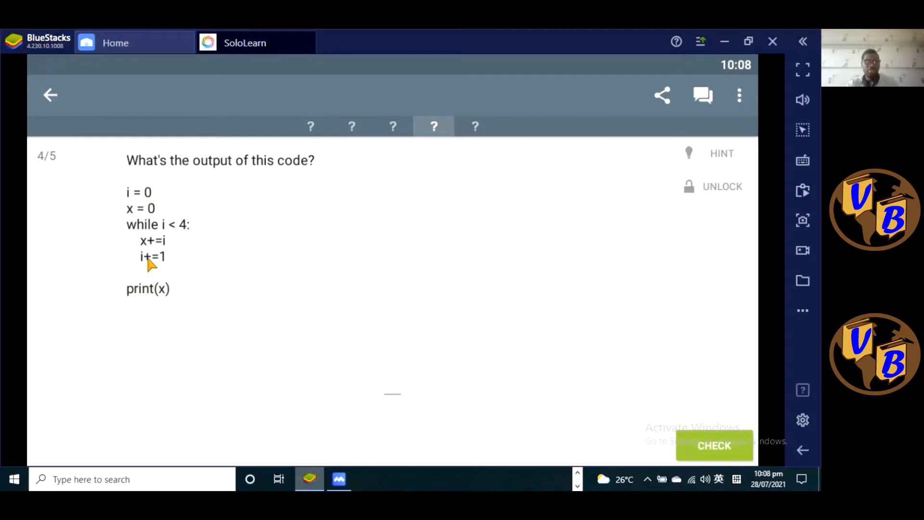
mouse_move(131, 244)
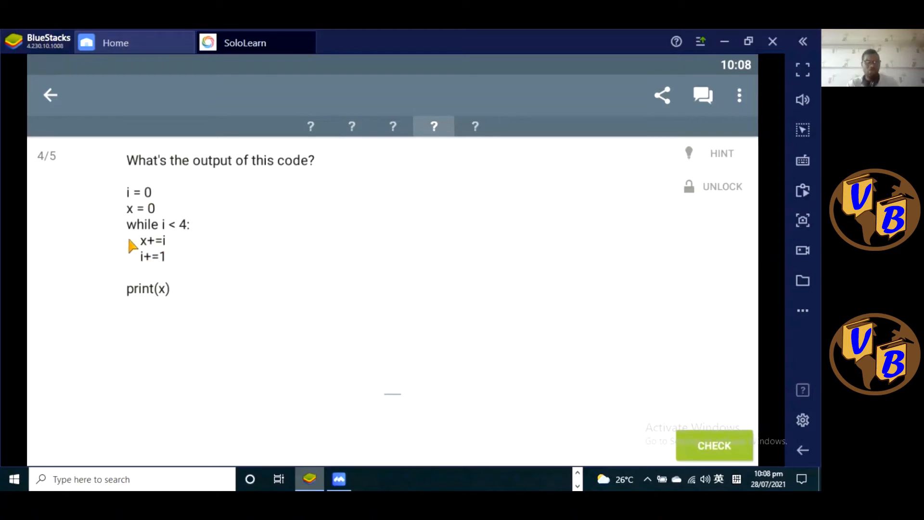
mouse_move(164, 246)
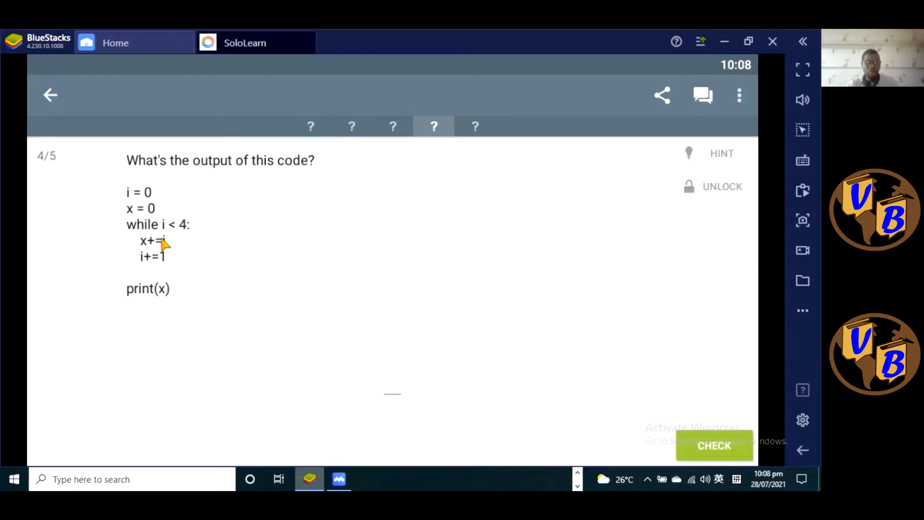
mouse_move(140, 243)
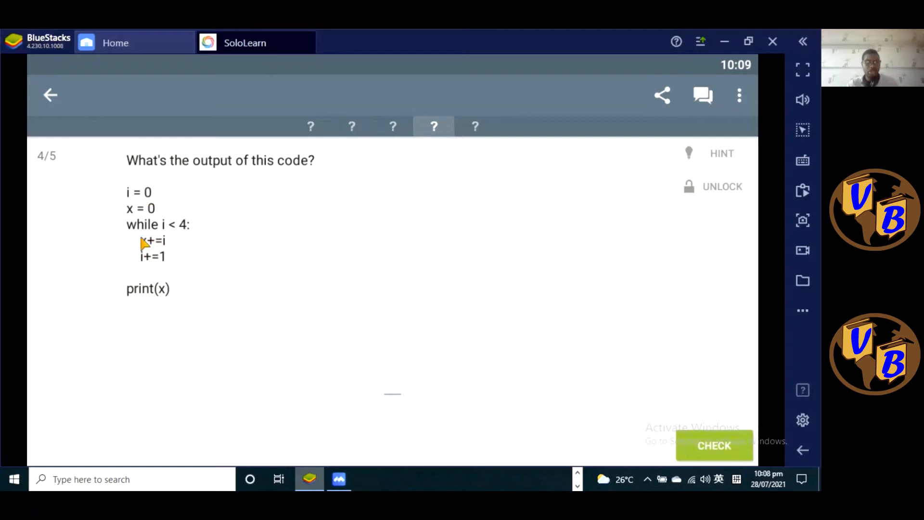
mouse_move(152, 213)
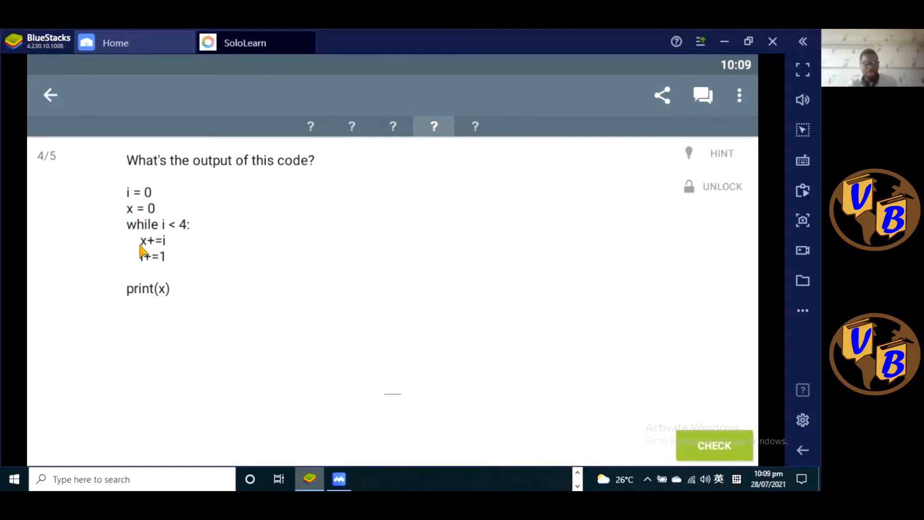
mouse_move(168, 252)
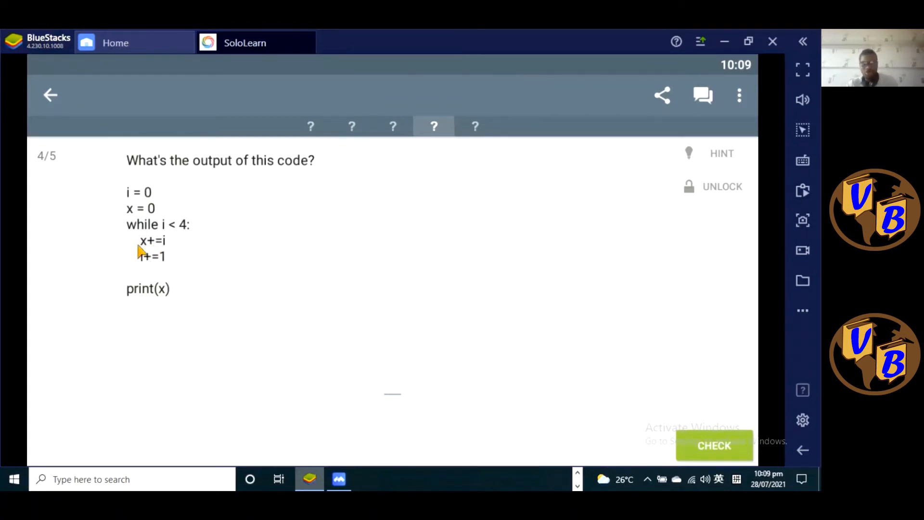
mouse_move(165, 255)
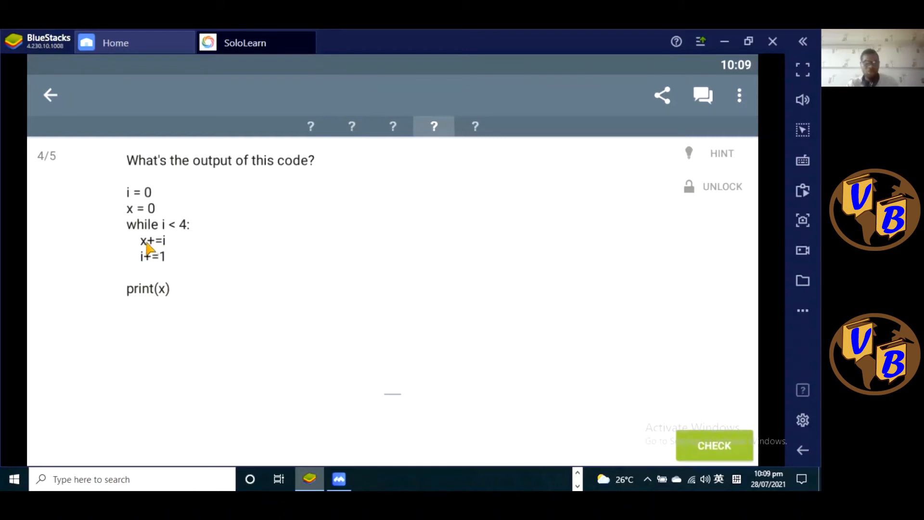
mouse_move(155, 249)
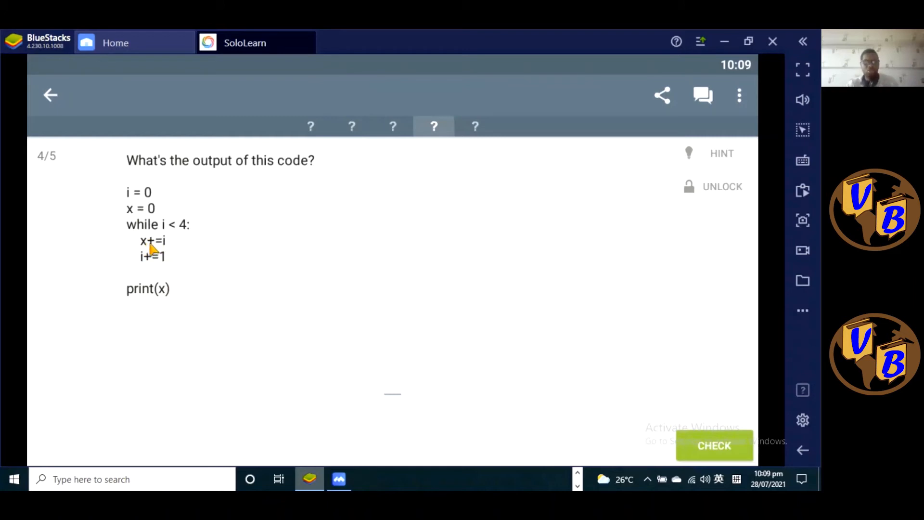
mouse_move(347, 375)
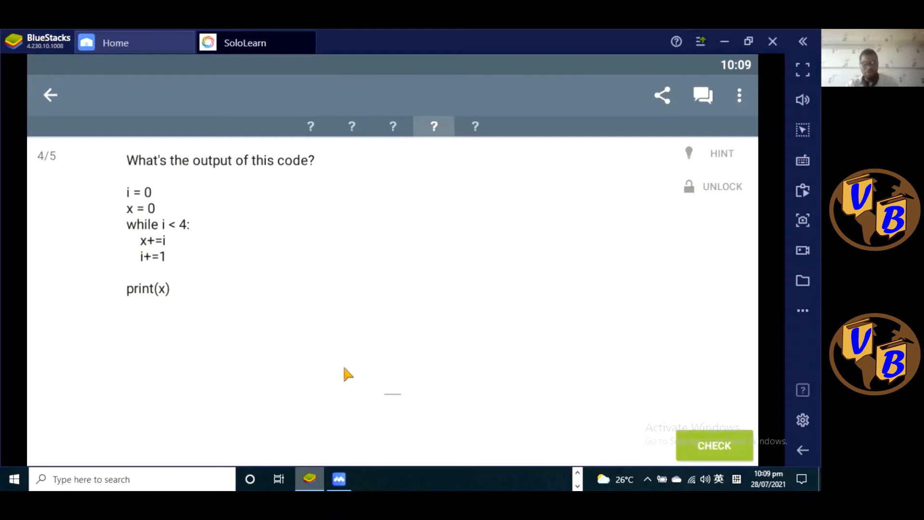
click(392, 382)
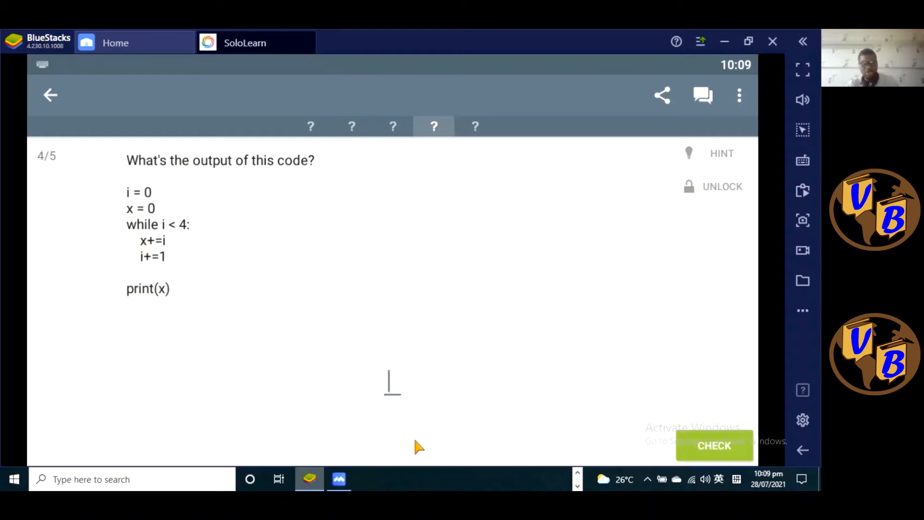
text(6)
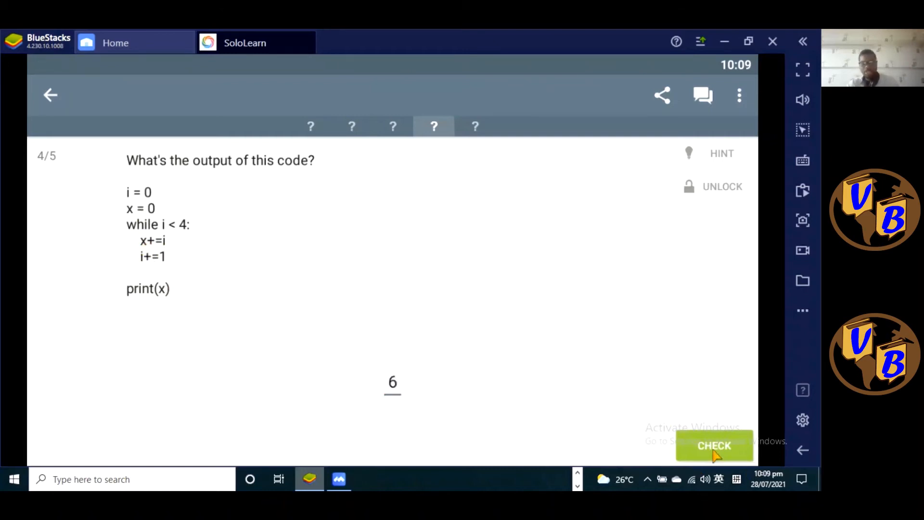
click(714, 446)
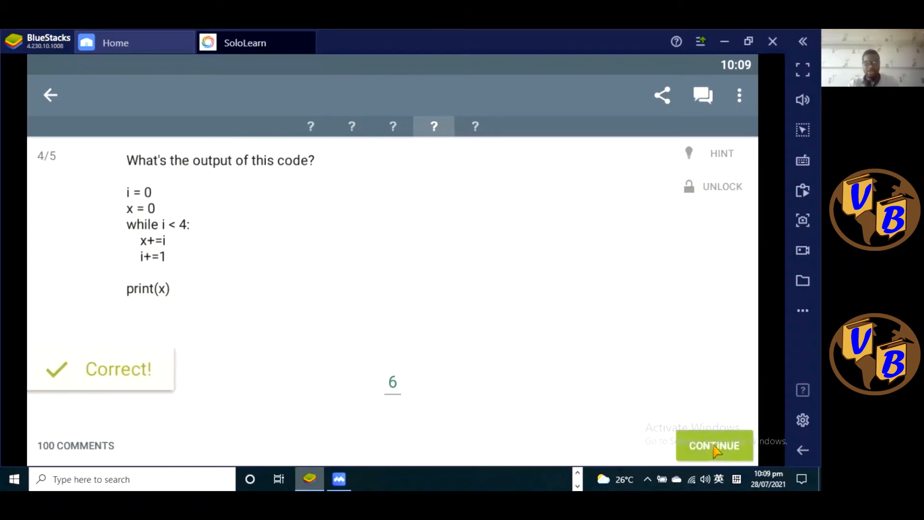
Answer the final nested if/else question 5 with option 8, marked Correct
click(714, 446)
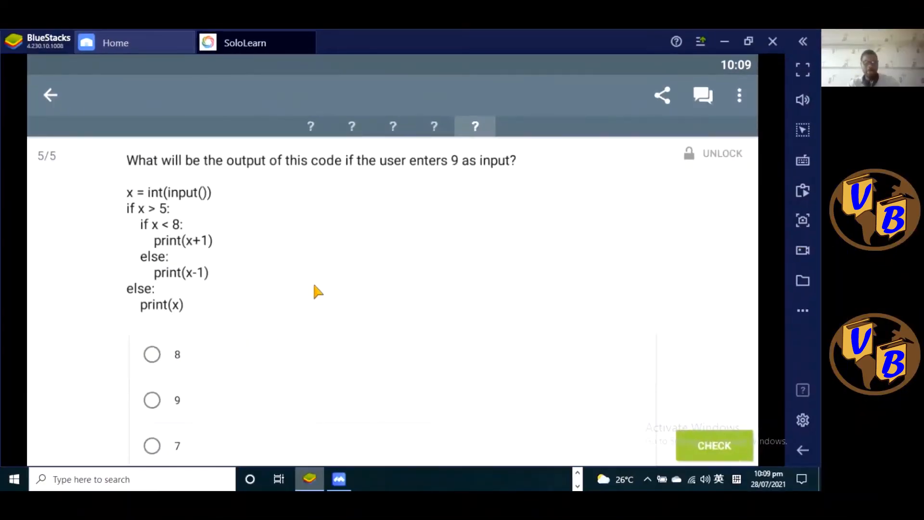
mouse_move(215, 240)
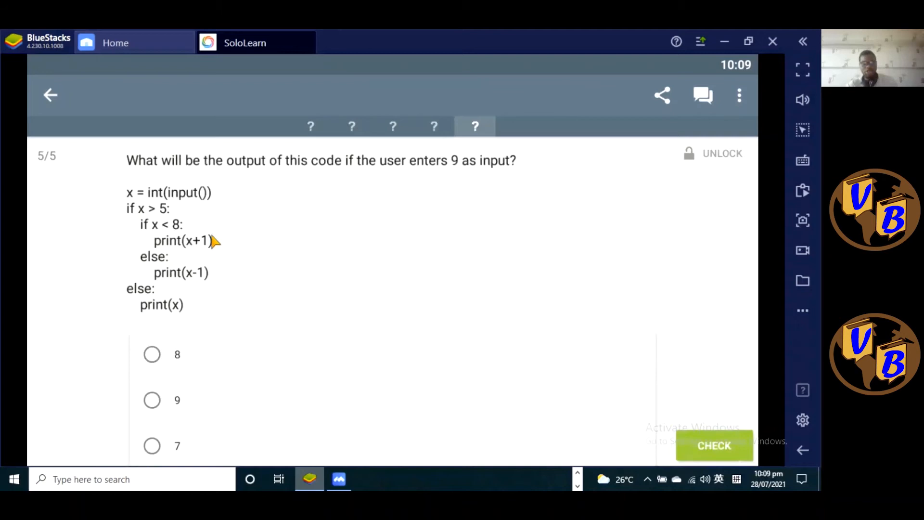
mouse_move(282, 229)
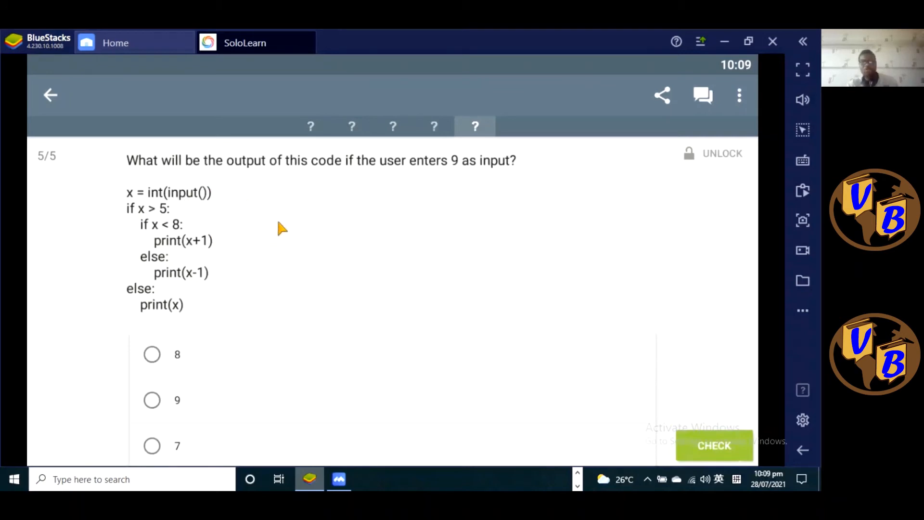
mouse_move(481, 270)
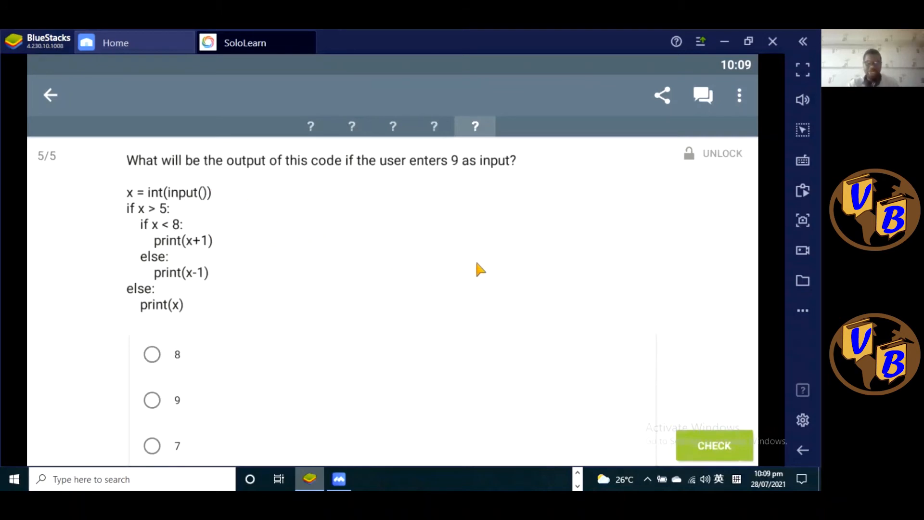
mouse_move(472, 289)
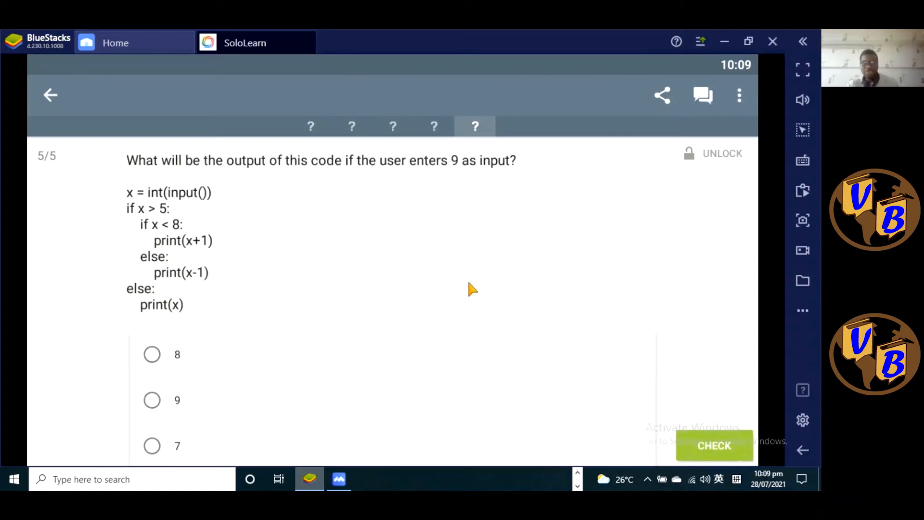
mouse_move(186, 209)
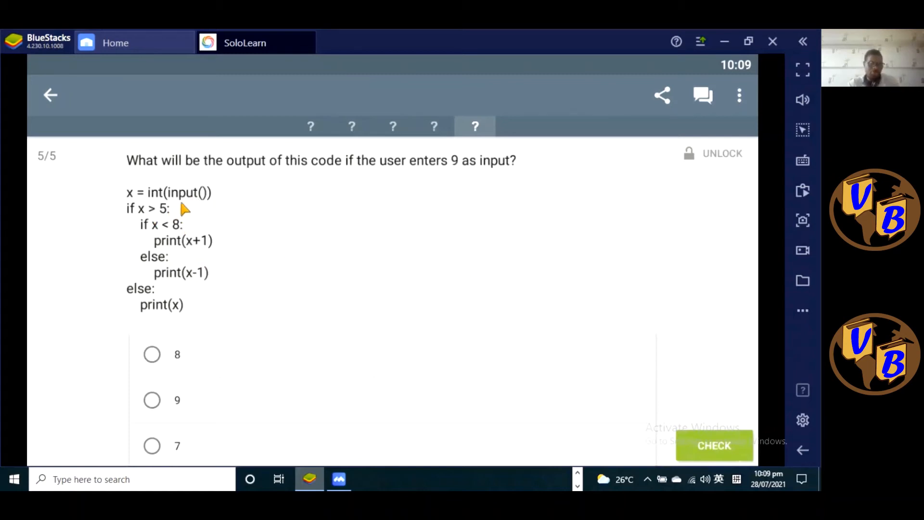
mouse_move(135, 223)
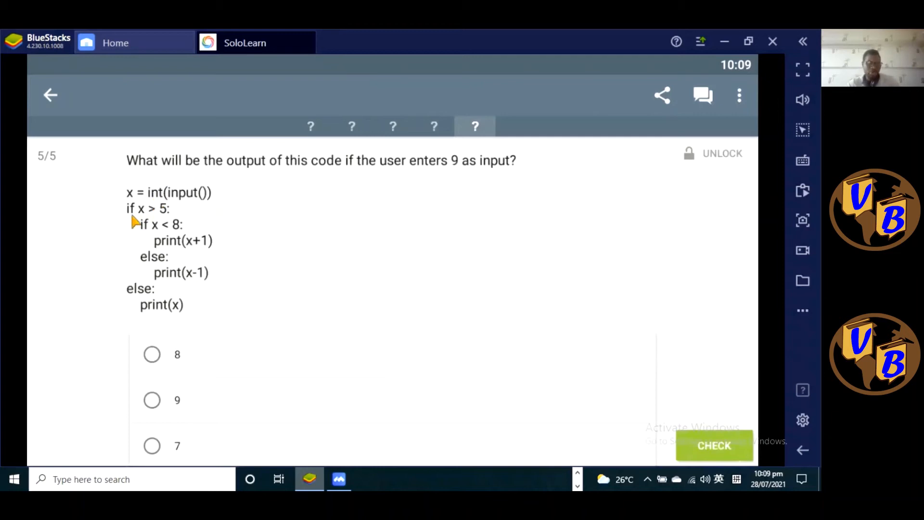
mouse_move(116, 237)
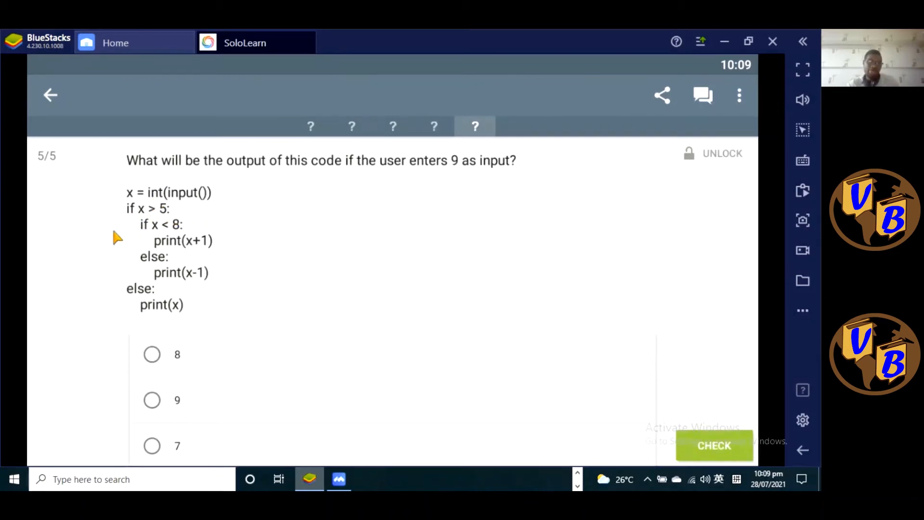
mouse_move(151, 244)
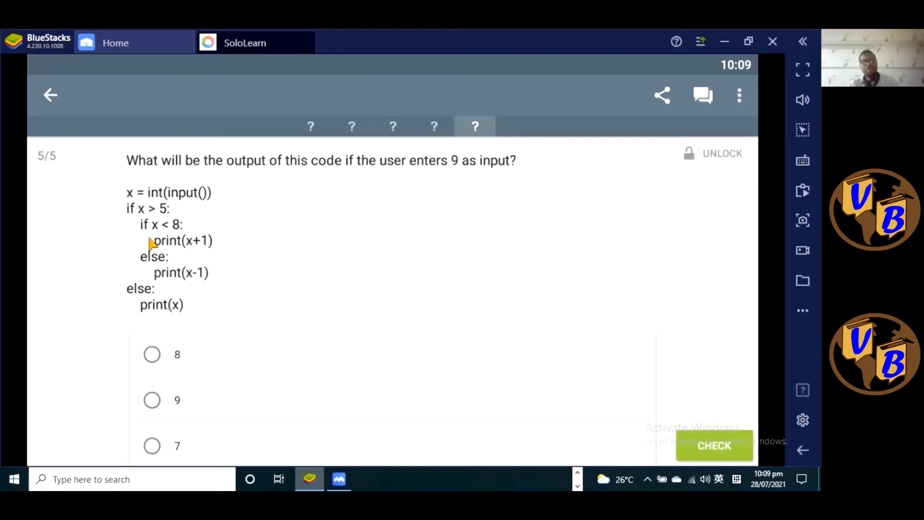
mouse_move(186, 227)
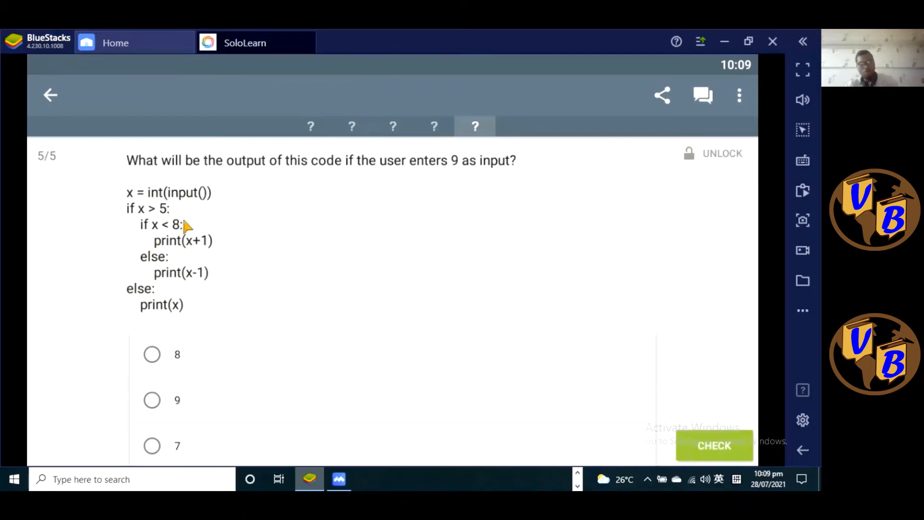
mouse_move(179, 208)
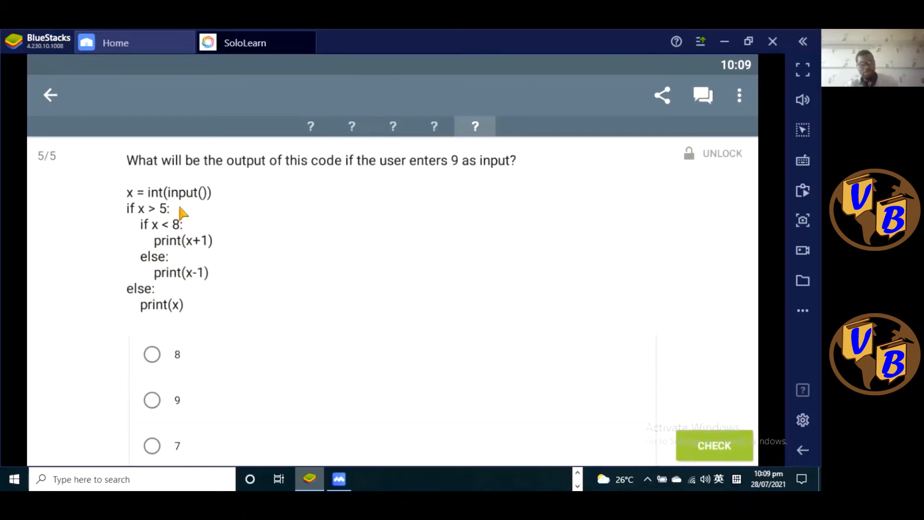
mouse_move(137, 333)
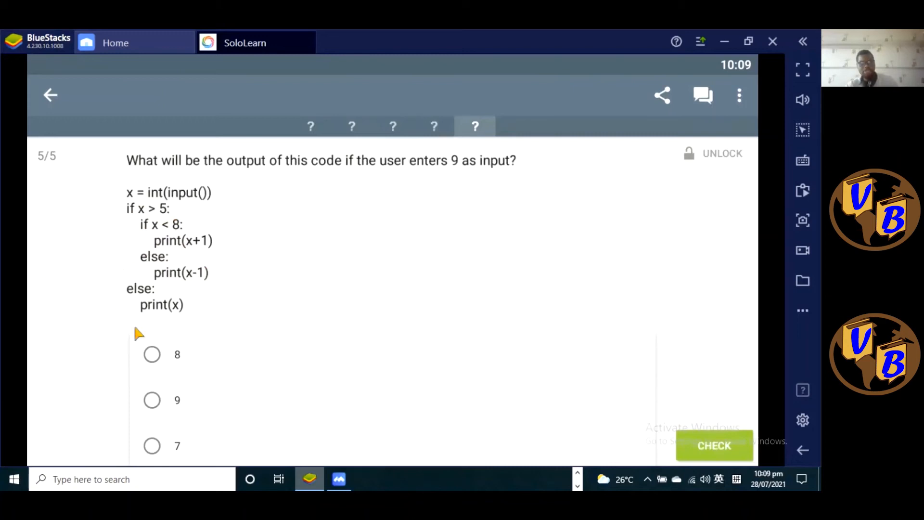
mouse_move(155, 200)
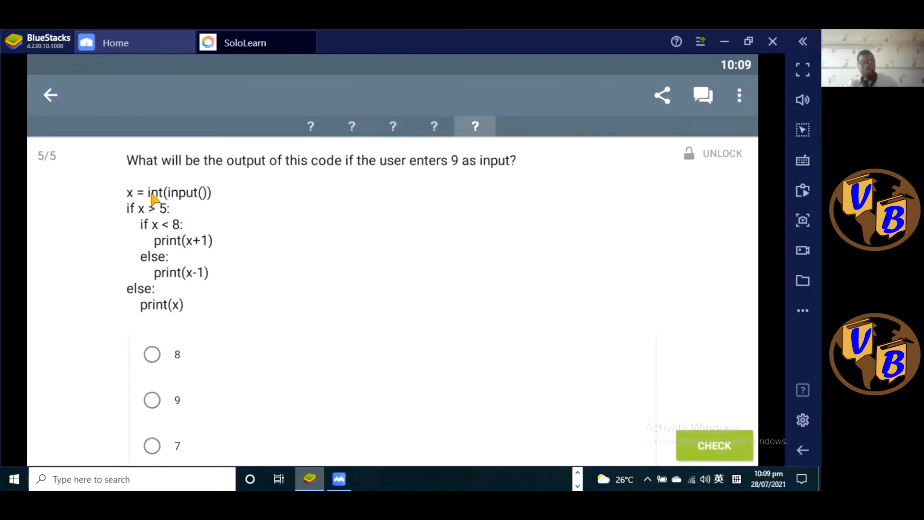
mouse_move(171, 262)
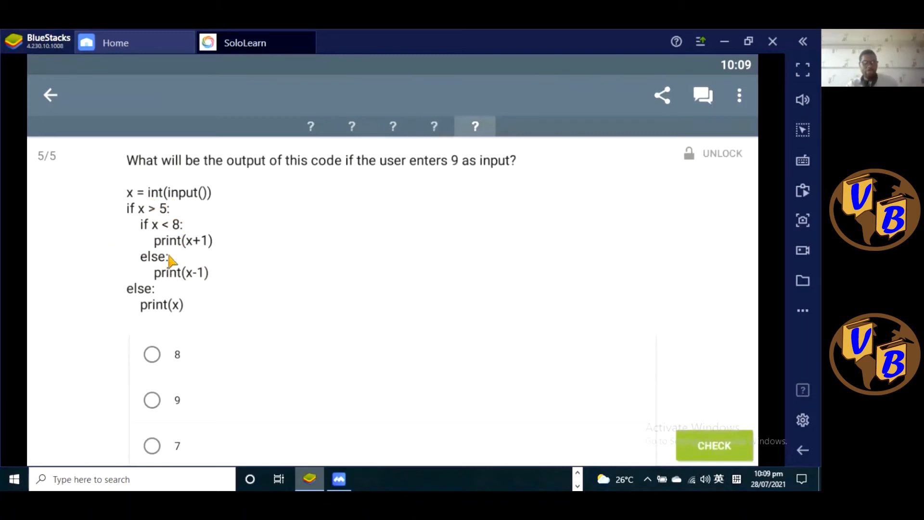
mouse_move(168, 236)
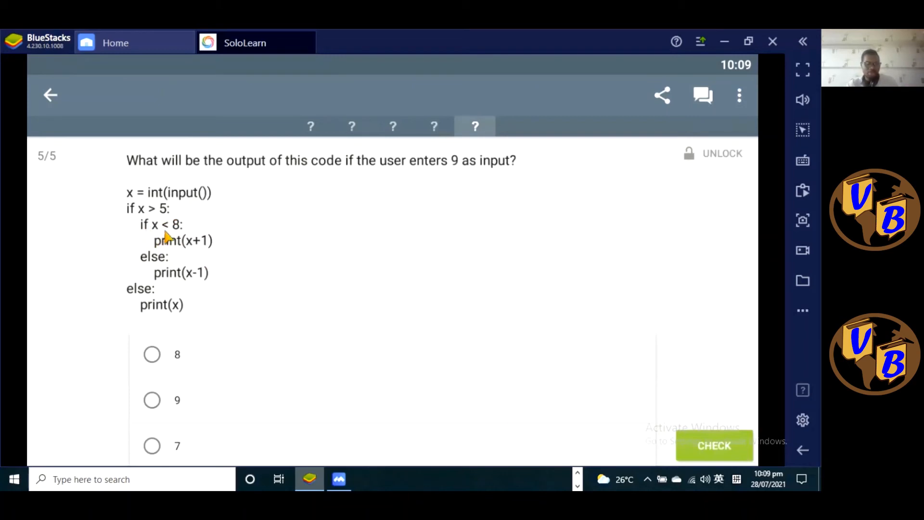
mouse_move(143, 225)
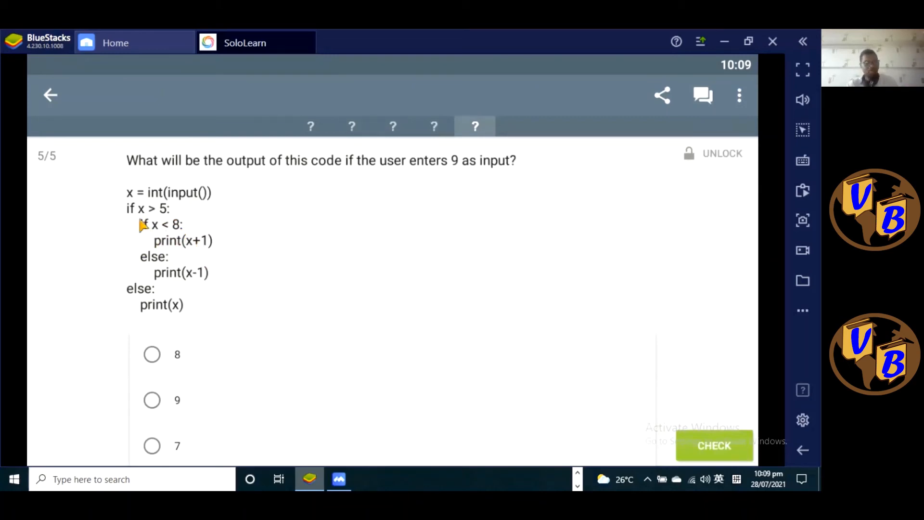
mouse_move(141, 278)
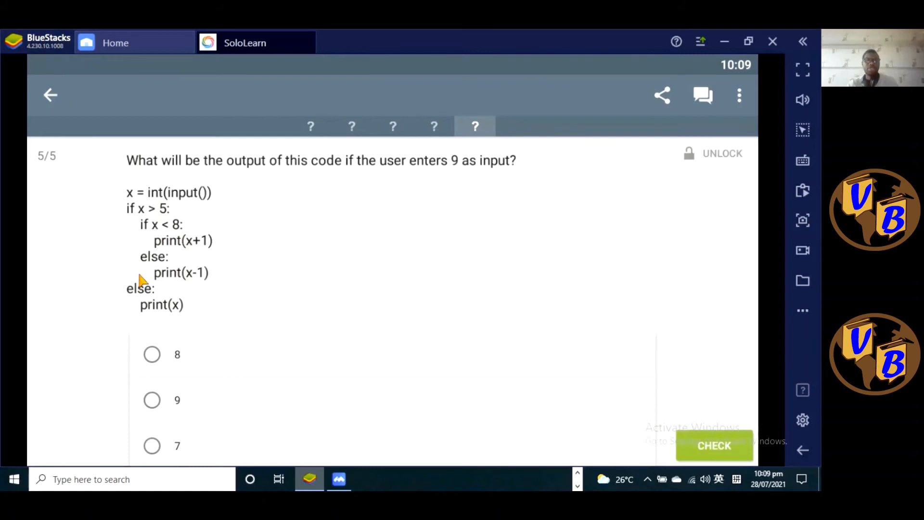
mouse_move(208, 284)
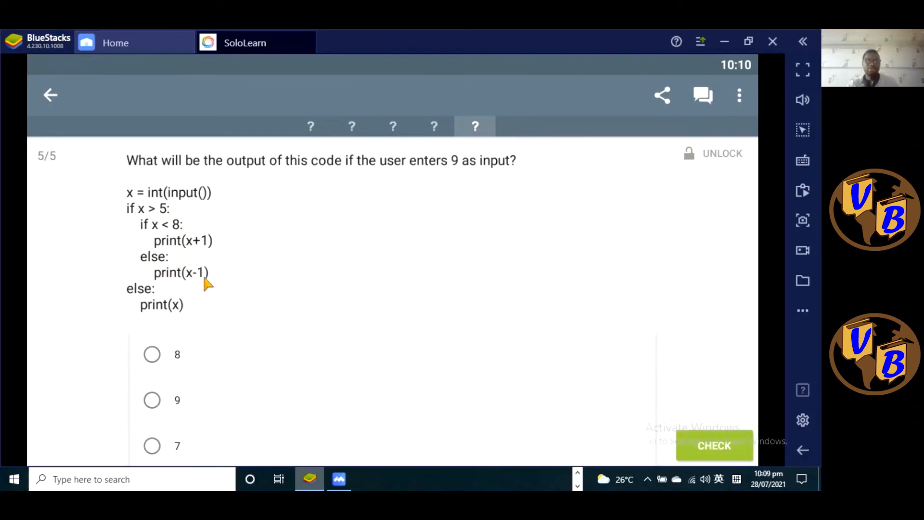
mouse_move(177, 283)
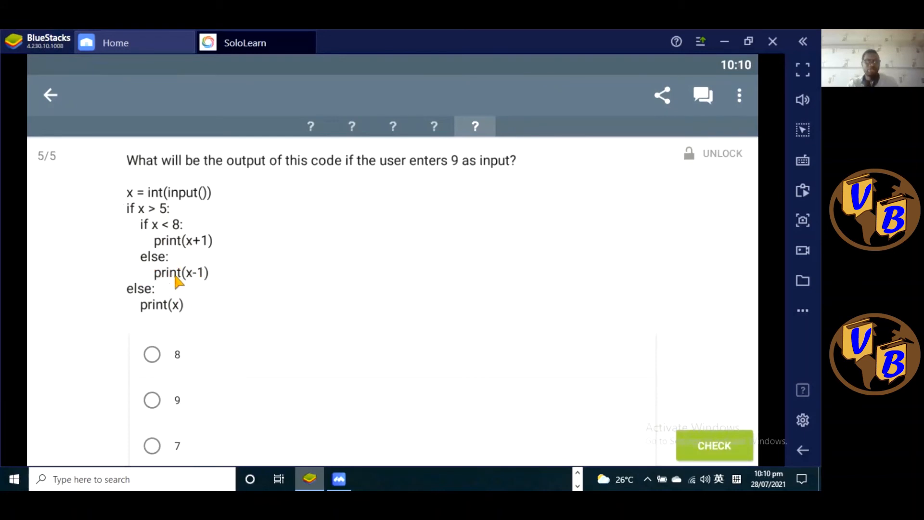
mouse_move(188, 286)
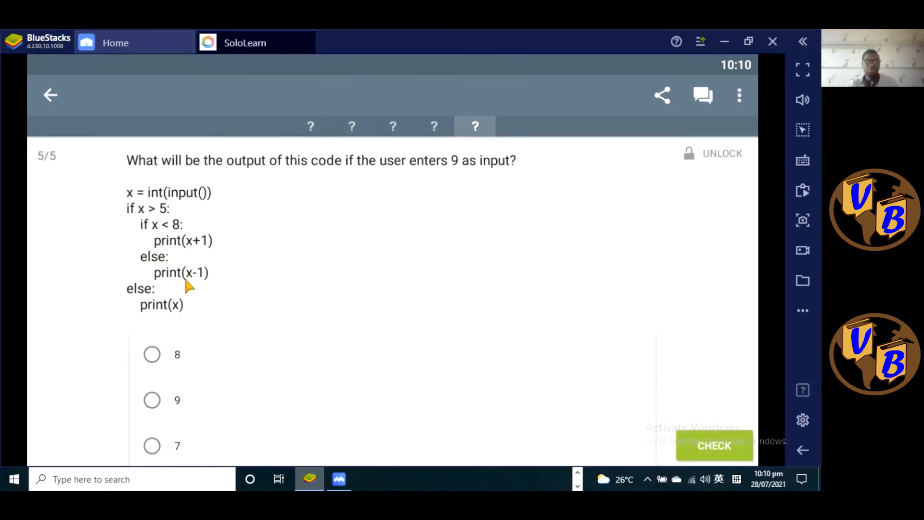
mouse_move(187, 286)
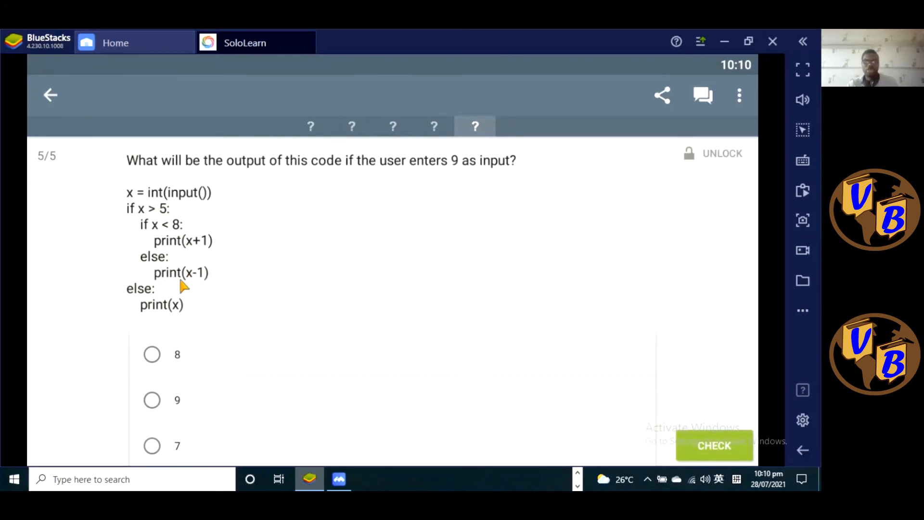
mouse_move(180, 401)
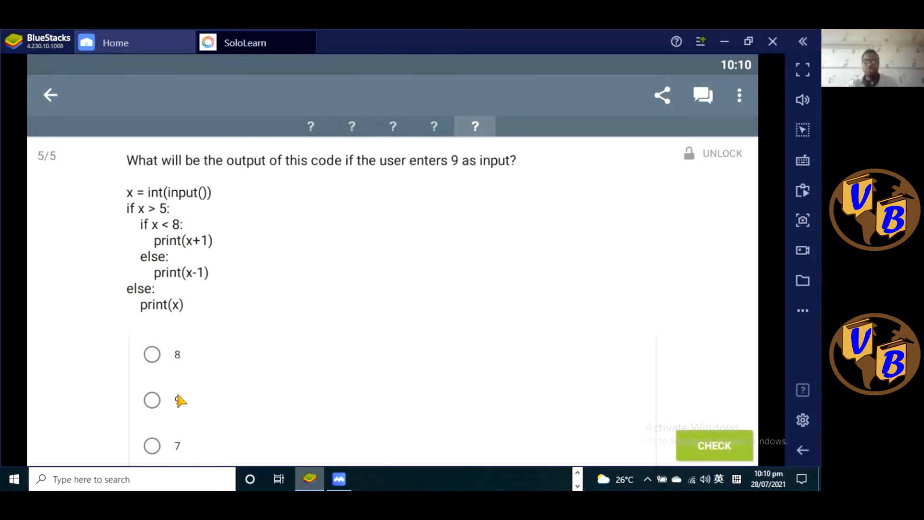
click(152, 353)
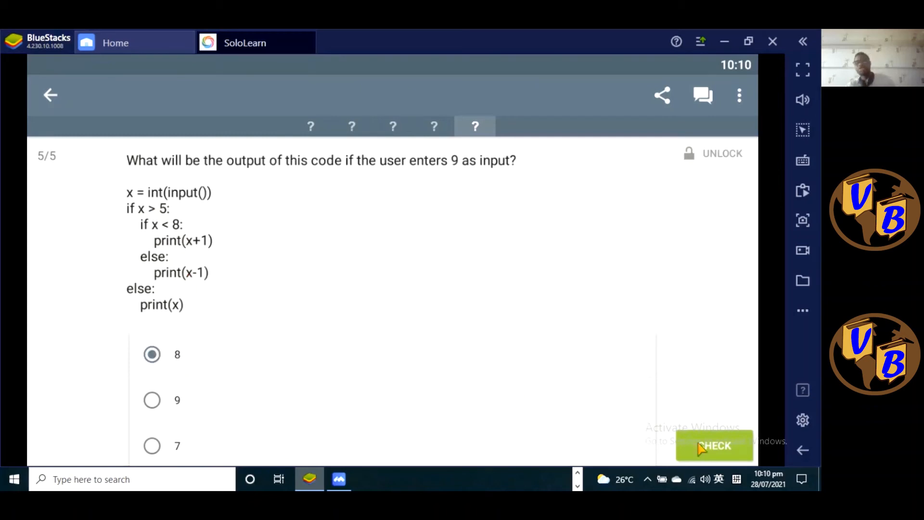
click(714, 446)
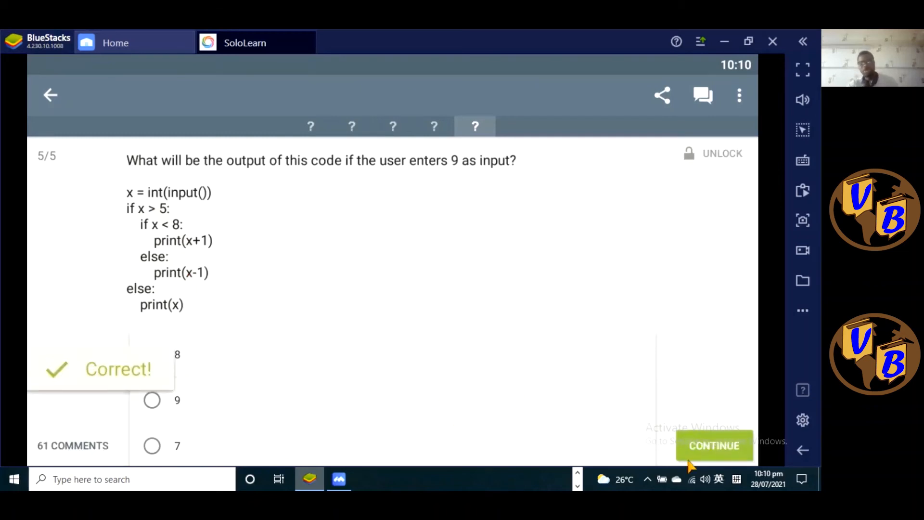
Leave the finished quiz and return to the Python for Beginners course map
click(714, 445)
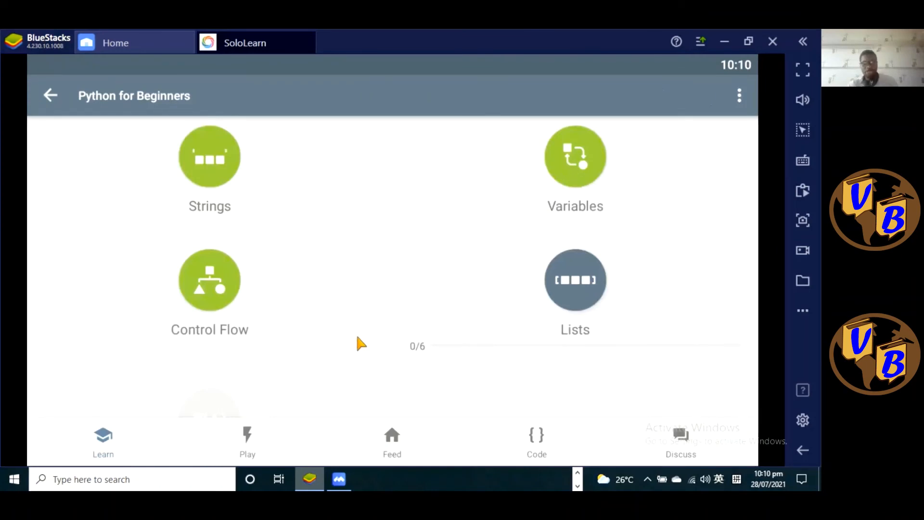
mouse_move(524, 364)
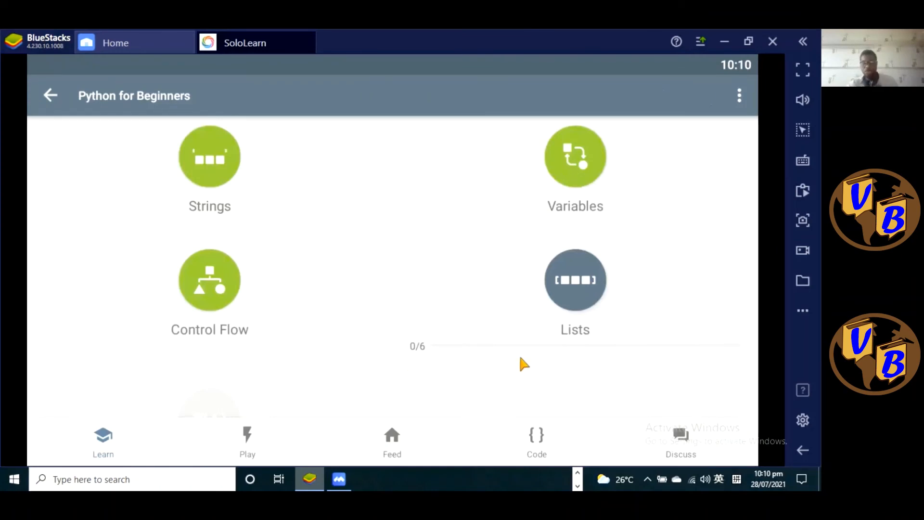
mouse_move(581, 352)
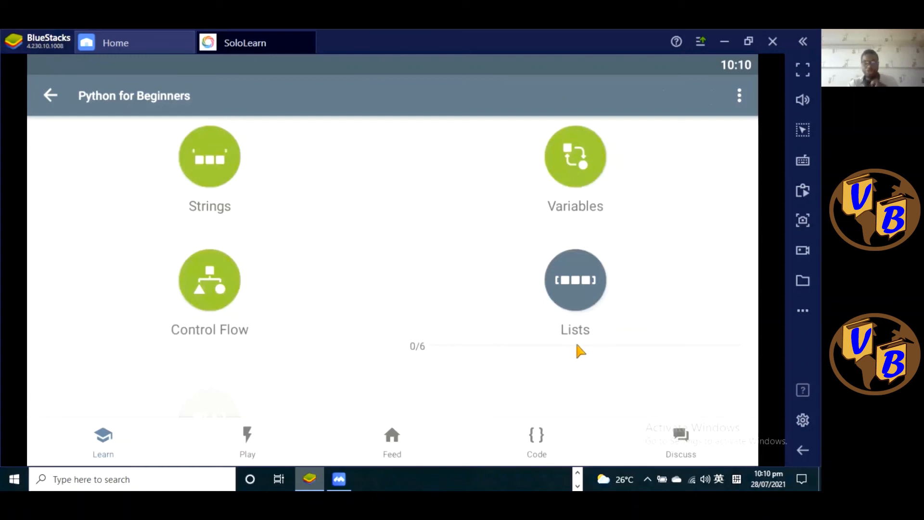
mouse_move(591, 333)
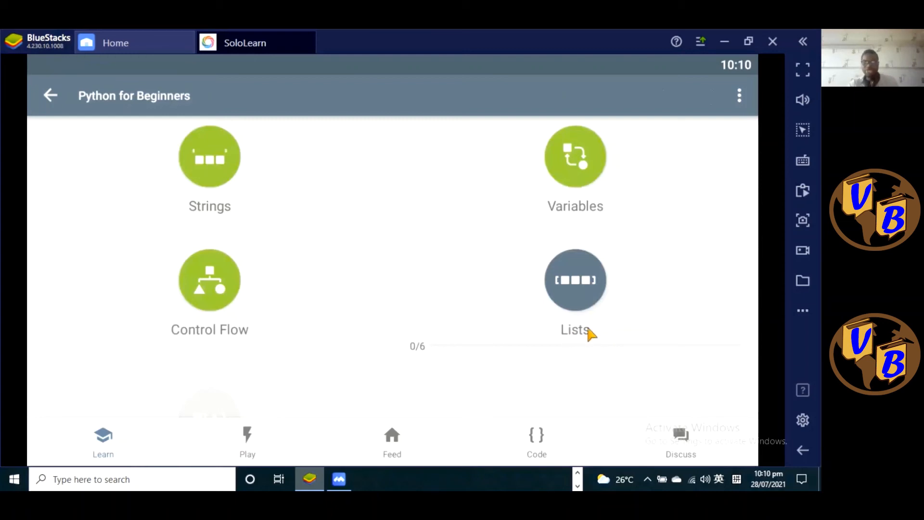
mouse_move(313, 295)
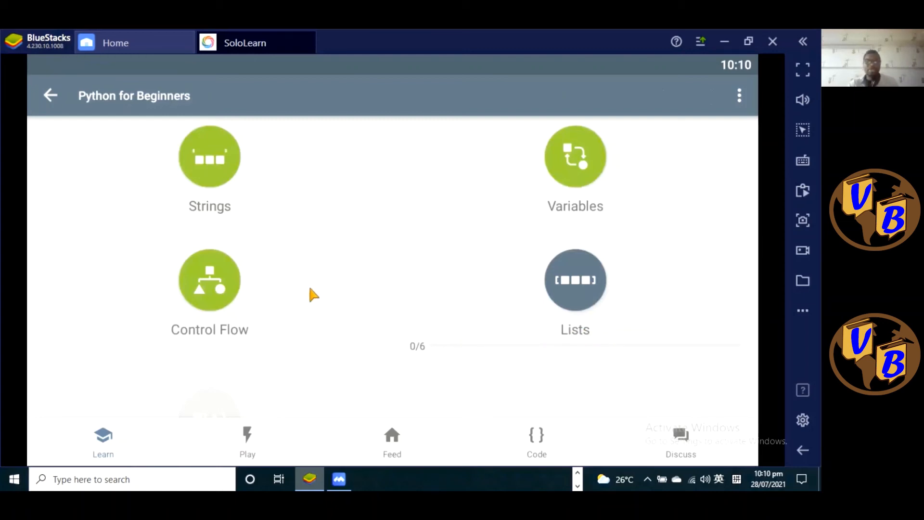